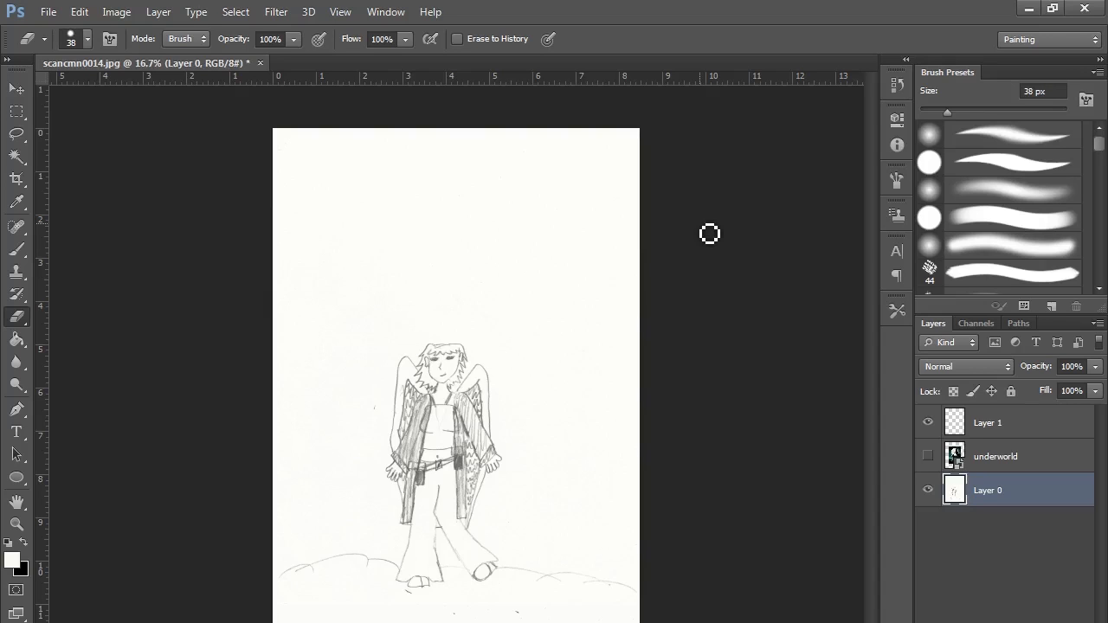
Choose red as the foreground colour in the colour picker.
click(14, 561)
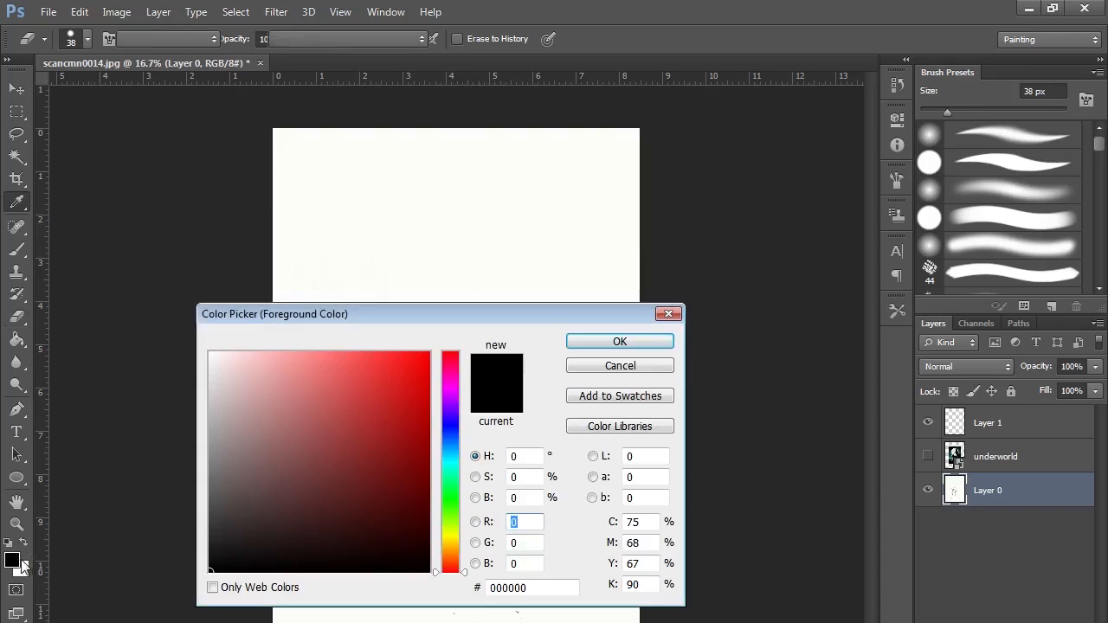
click(620, 341)
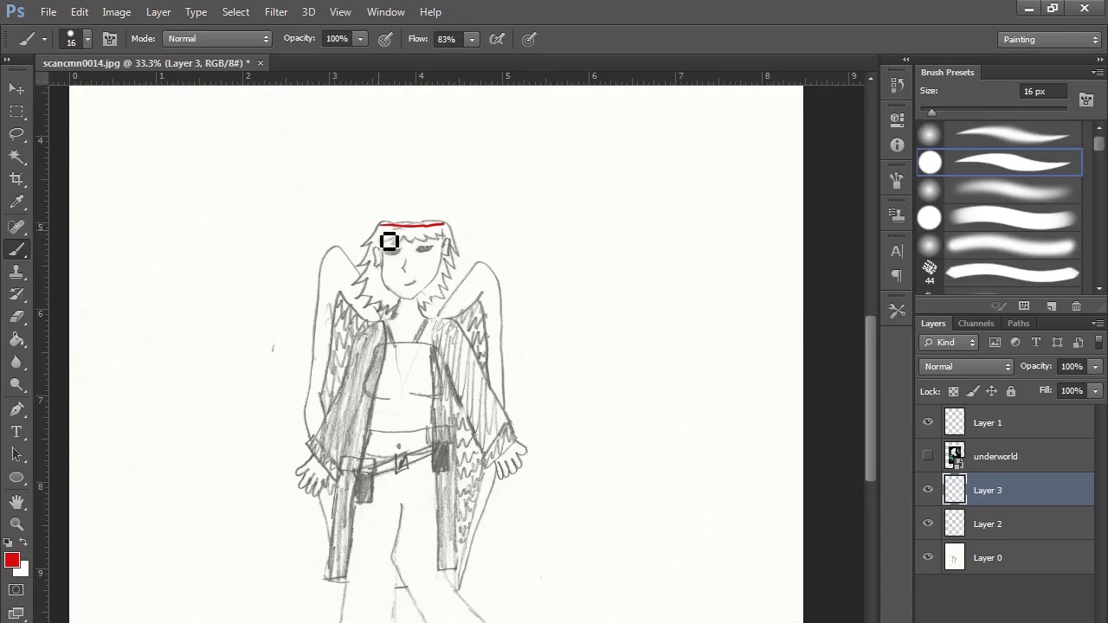
Trace the head, face, hair, neck, shoulders and upper torso in red over the sketch.
drag(388, 241, 424, 292)
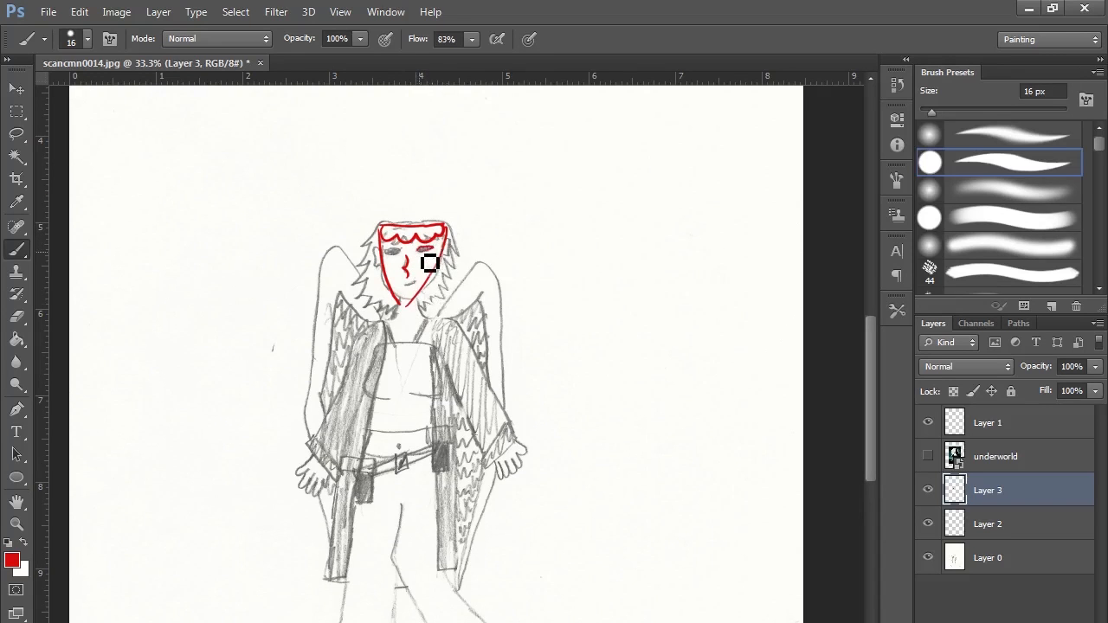
drag(429, 263, 391, 263)
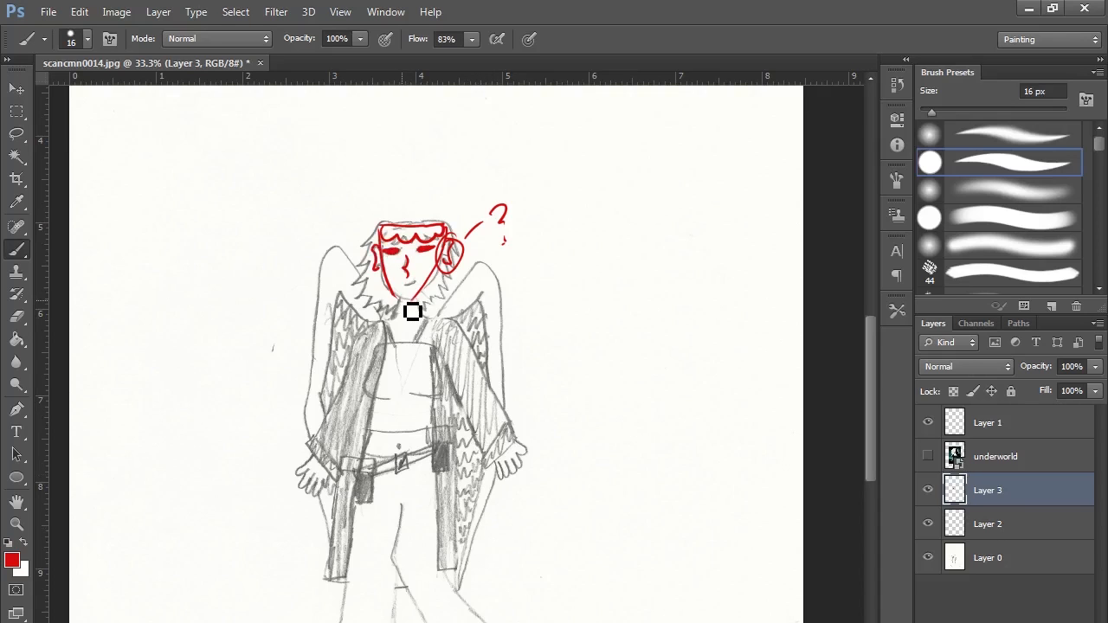
drag(398, 312, 481, 326)
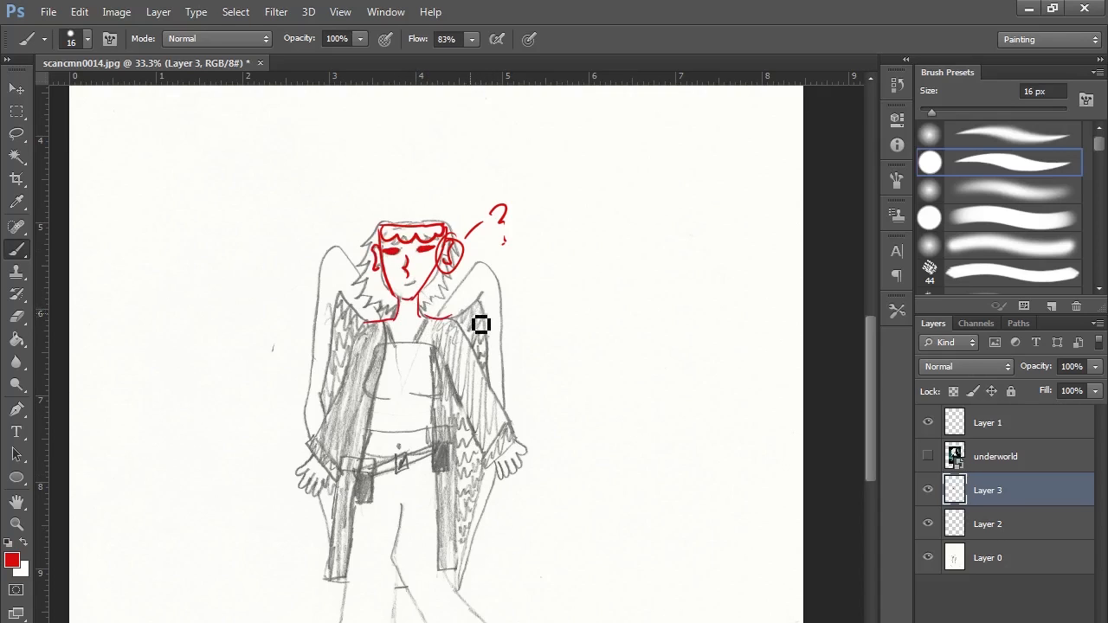
mouse_move(467, 430)
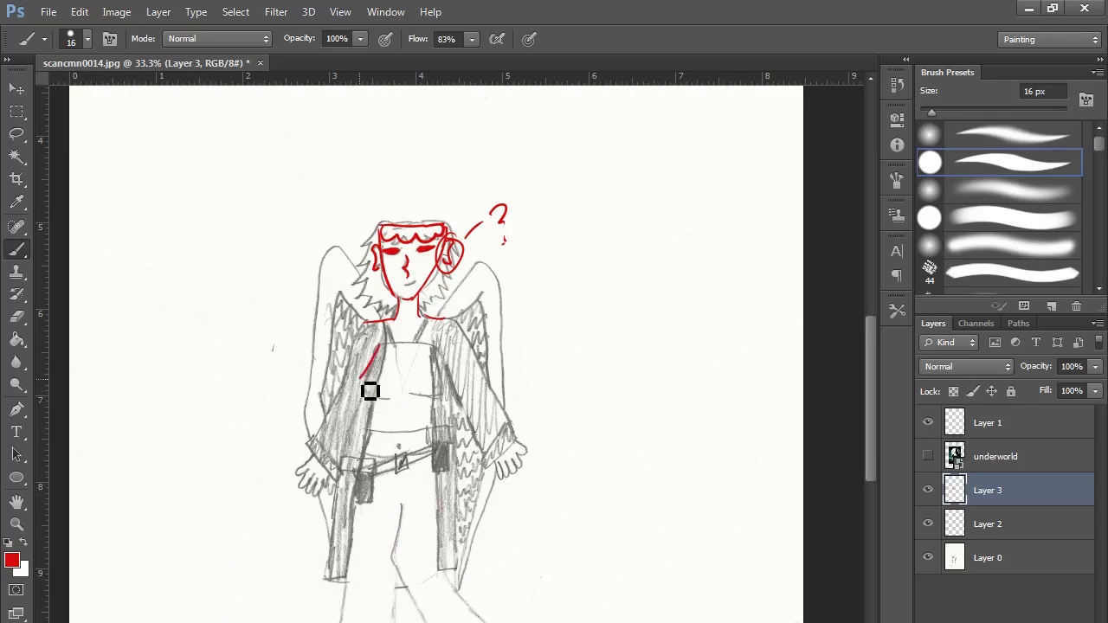
drag(370, 391, 440, 471)
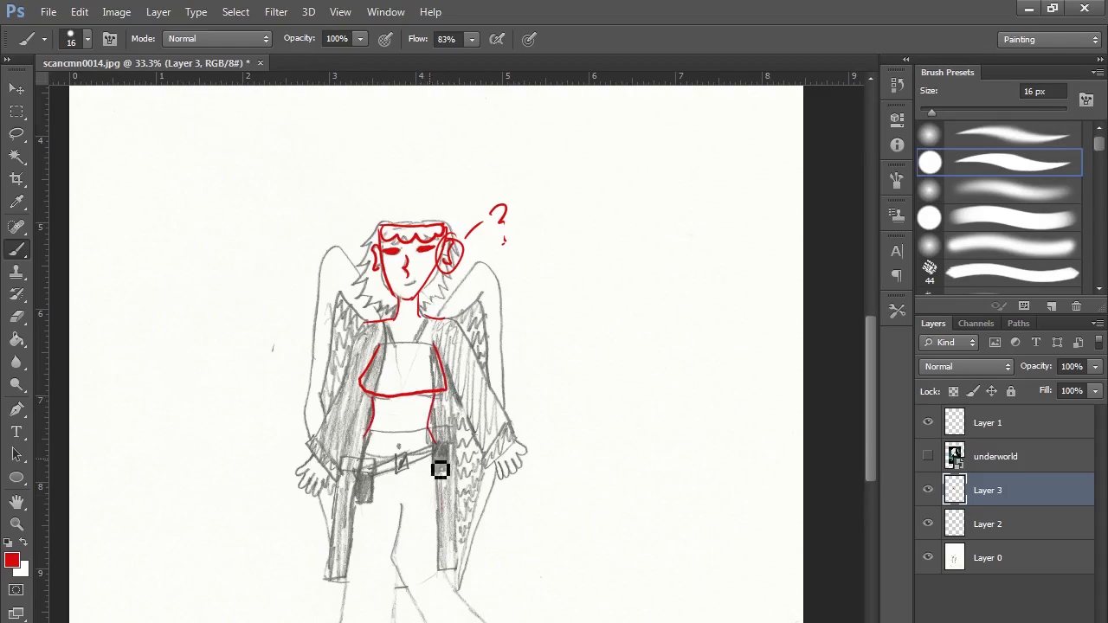
Inspect the Underworld poster, fit the whole page in the window, then hide it for a blank page.
scroll(down, 3)
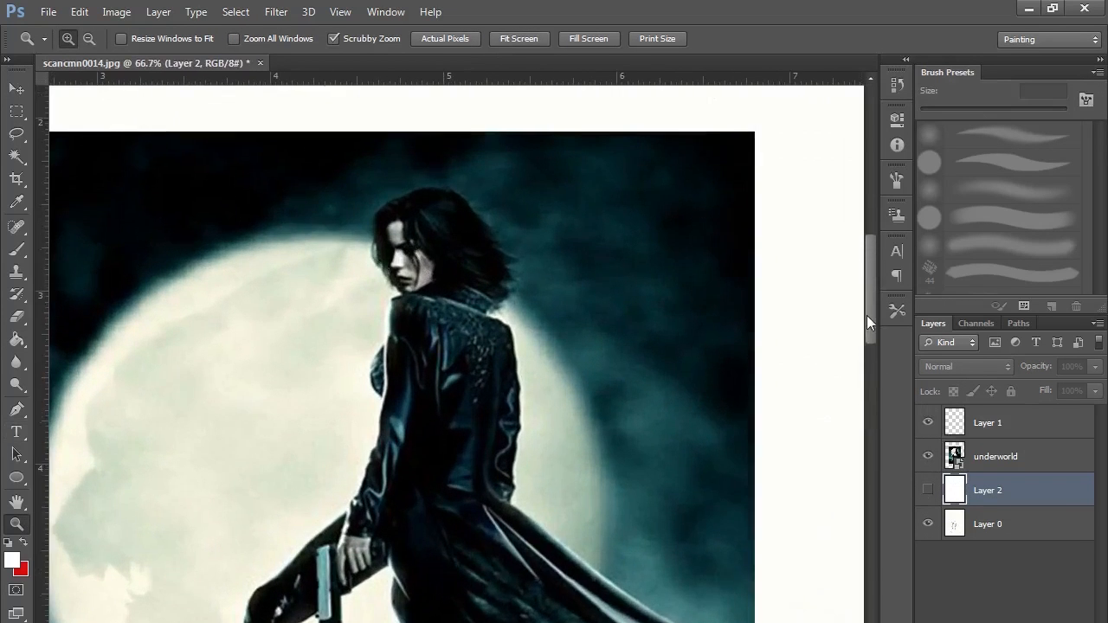
click(520, 38)
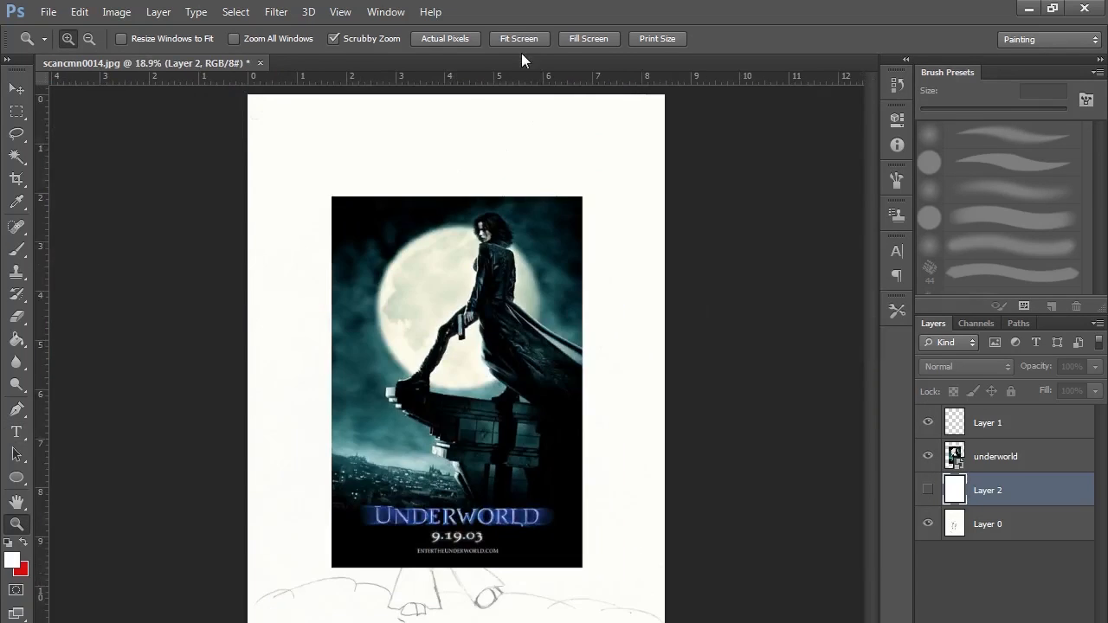
click(928, 457)
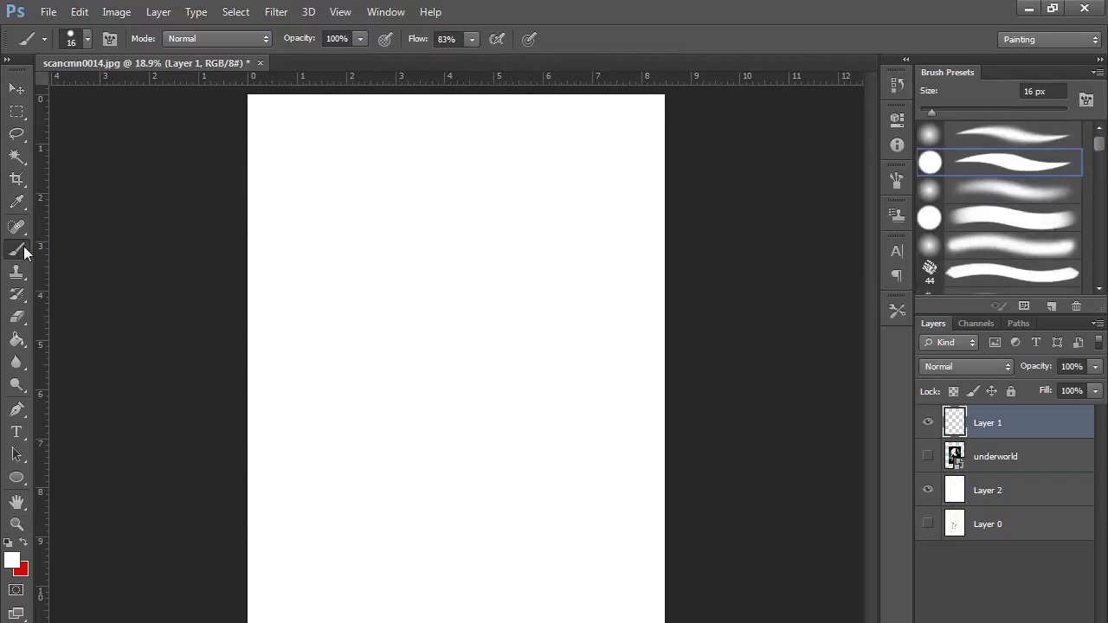
Rough out the red figure: head, neck, hair, shoulders, torso, arms and a long sword.
click(927, 457)
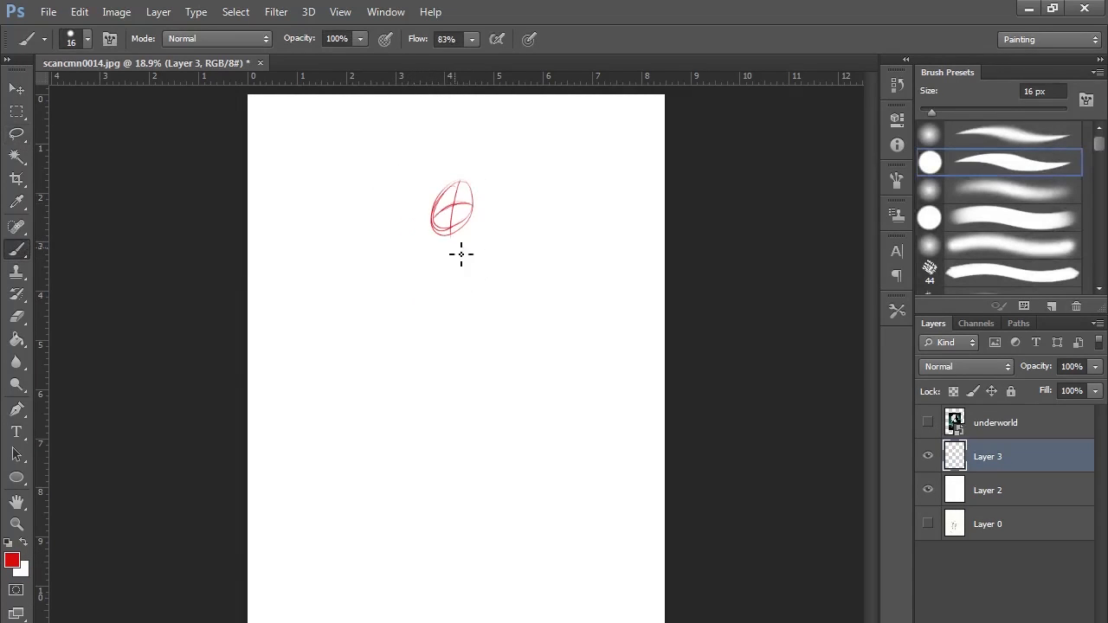
drag(464, 234, 471, 337)
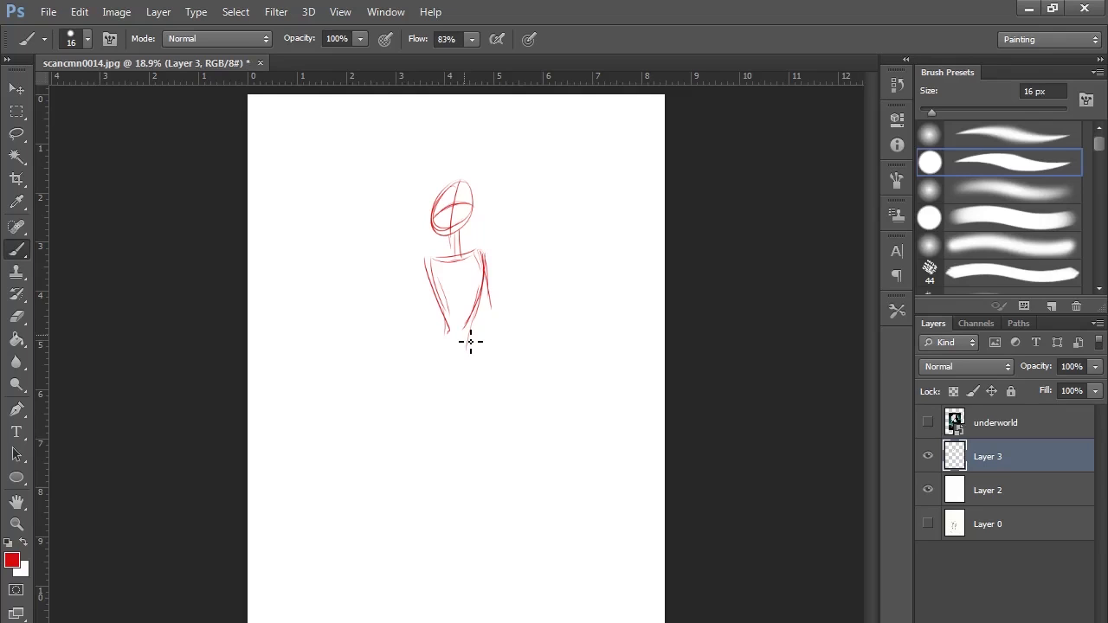
drag(424, 277, 511, 332)
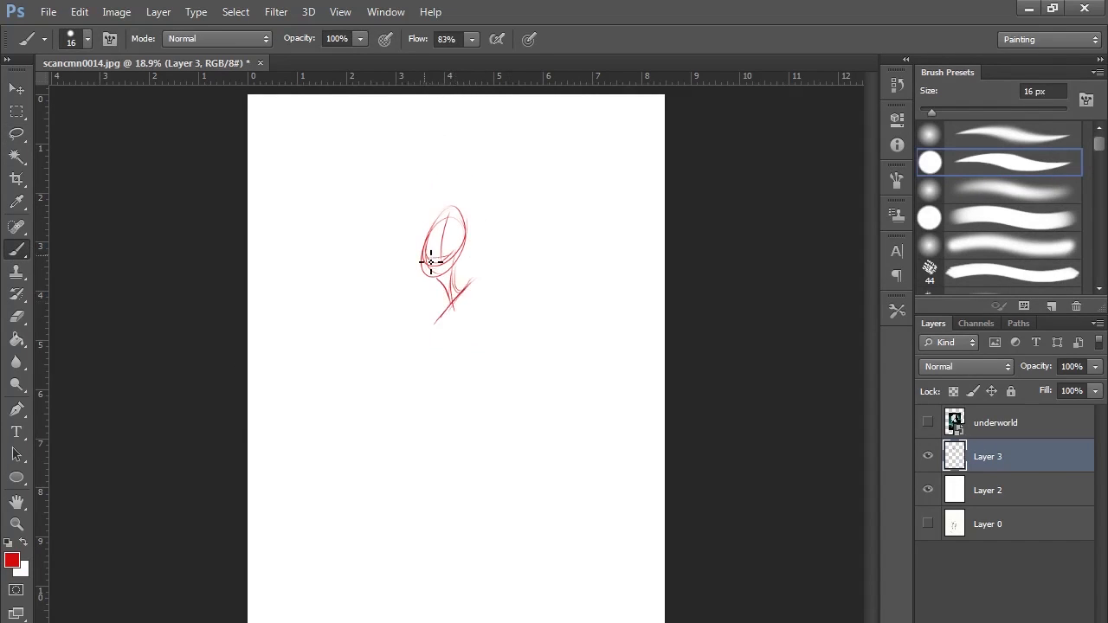
drag(446, 269, 450, 320)
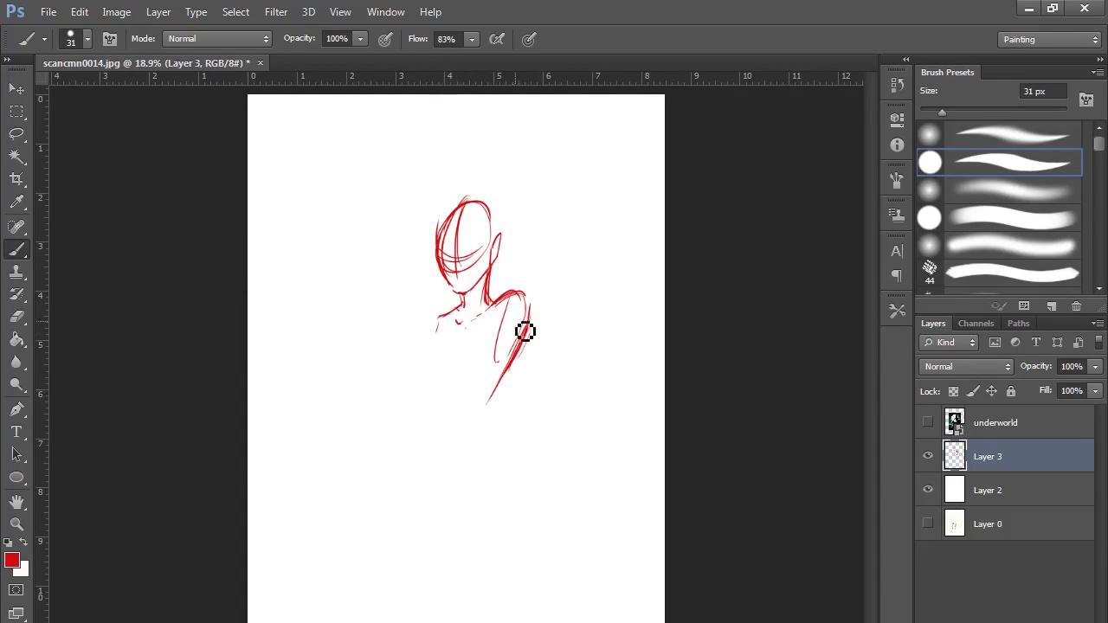
drag(526, 332, 402, 446)
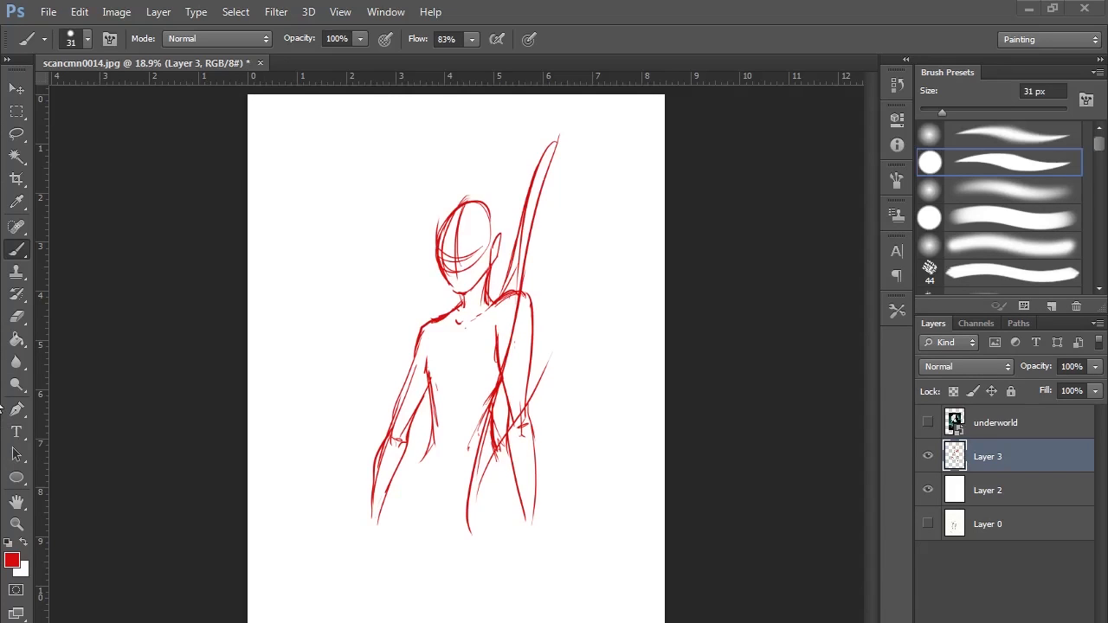
Sketch the right wing's edge and feathers, then begin the left wing above the shoulder.
drag(516, 295, 606, 135)
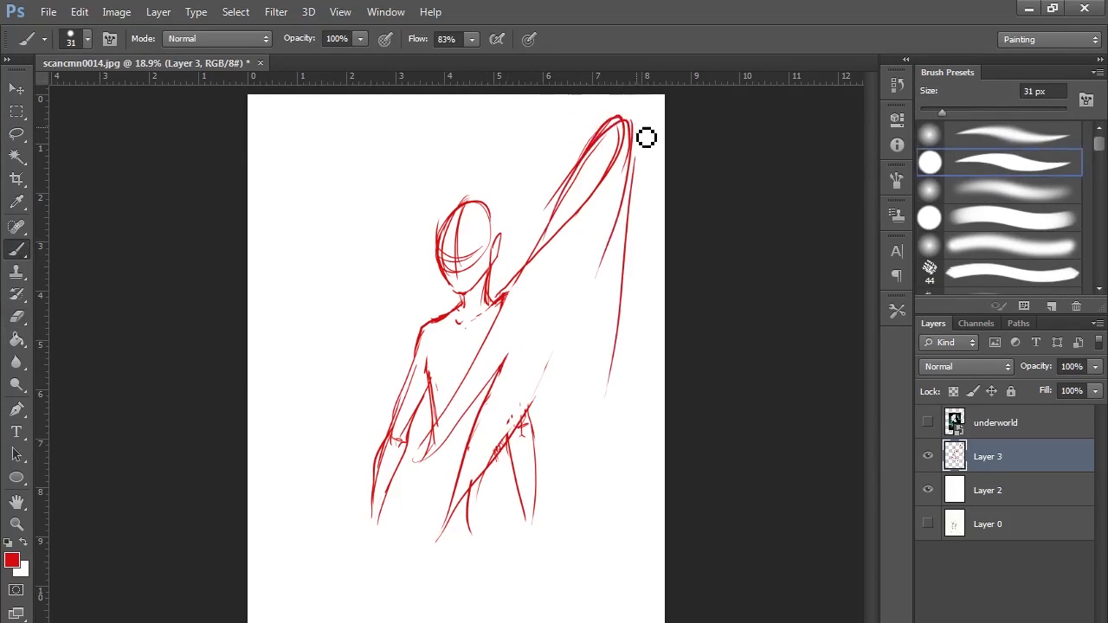
drag(620, 138, 476, 562)
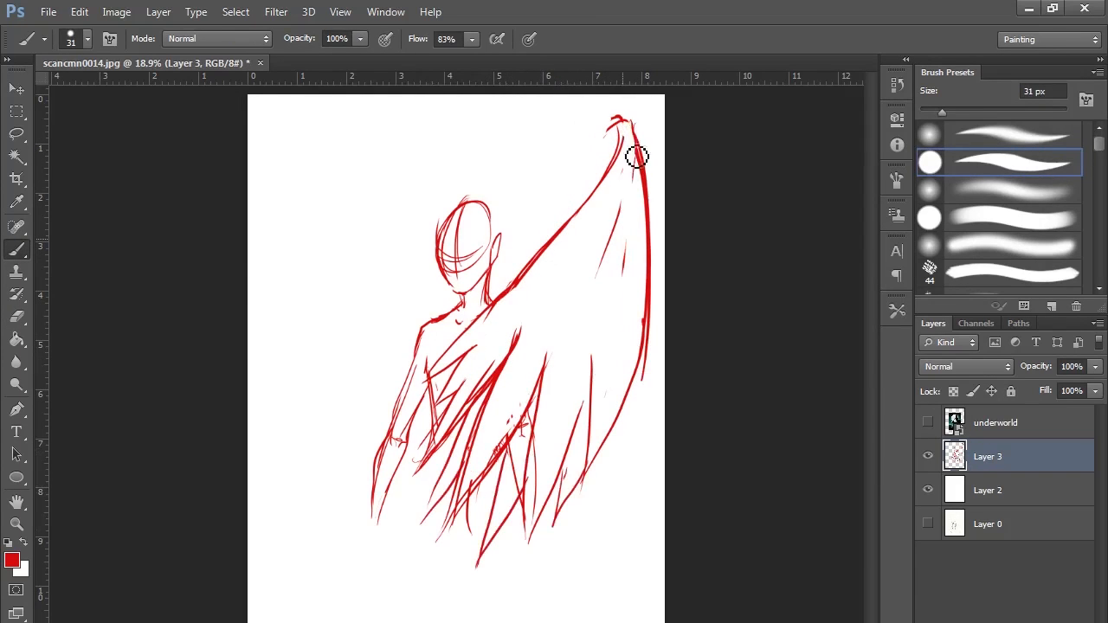
drag(636, 156, 642, 363)
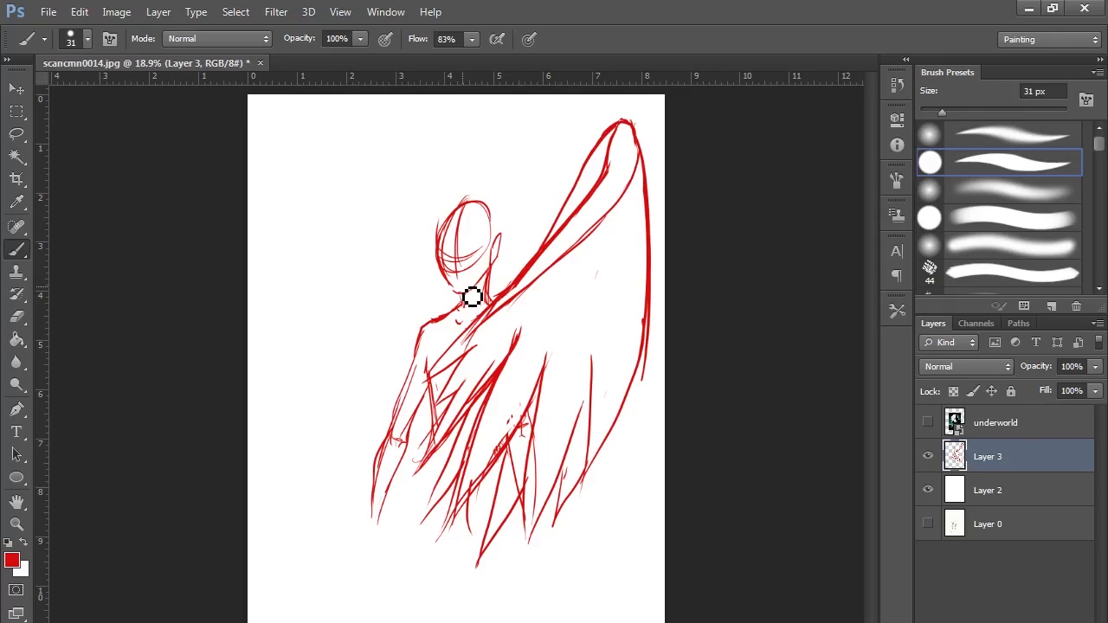
drag(467, 297, 356, 171)
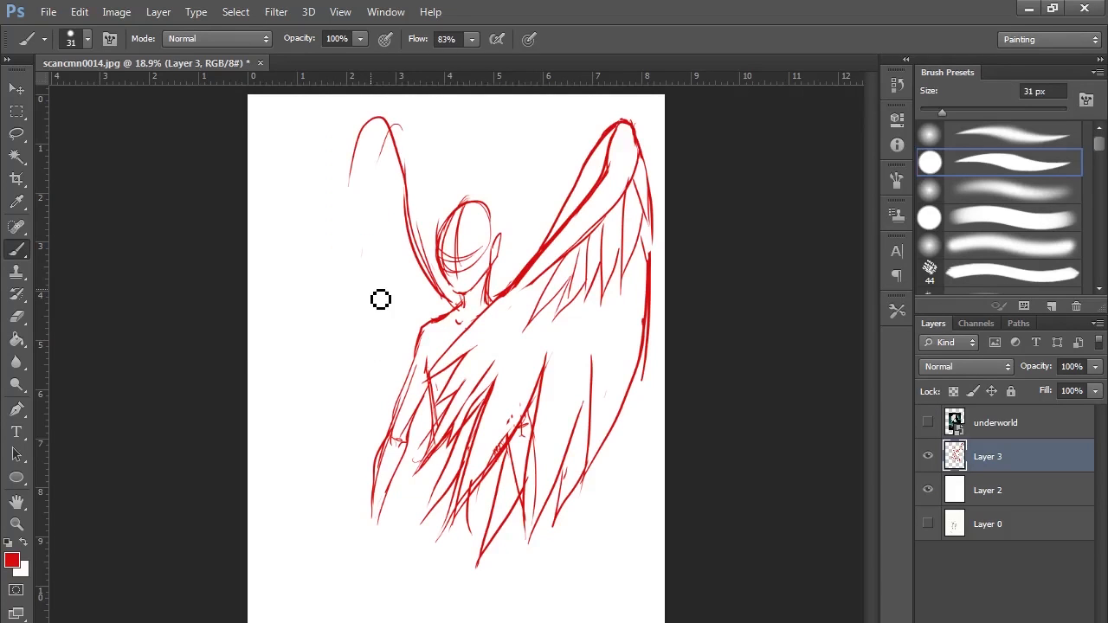
drag(380, 300, 424, 423)
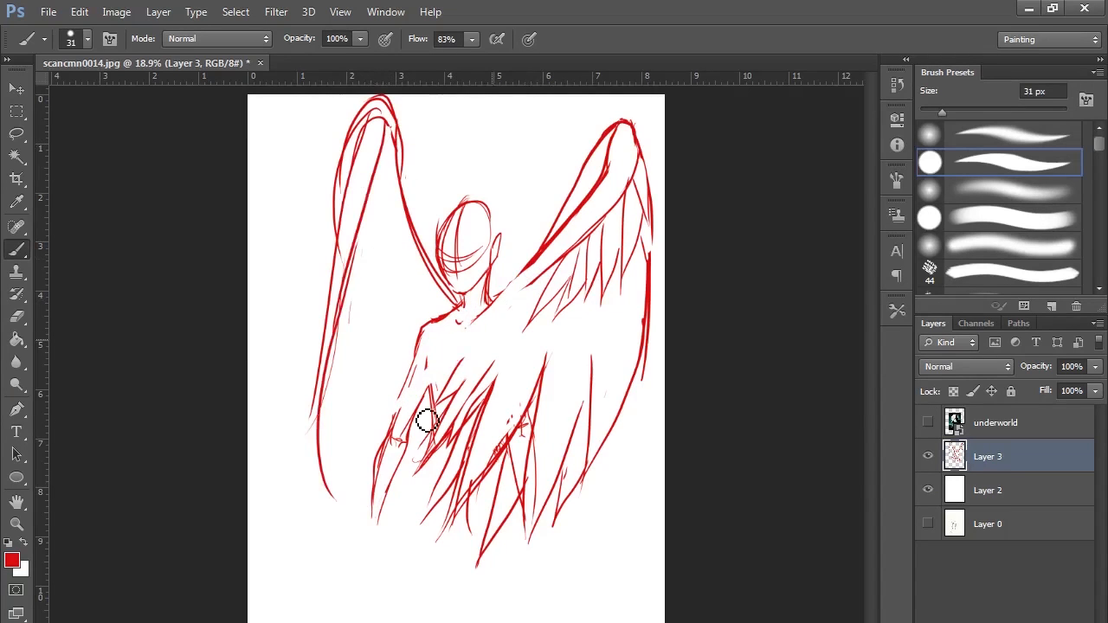
Add feather strokes to both wings and tidy stray lines around the lower body.
drag(432, 416, 630, 395)
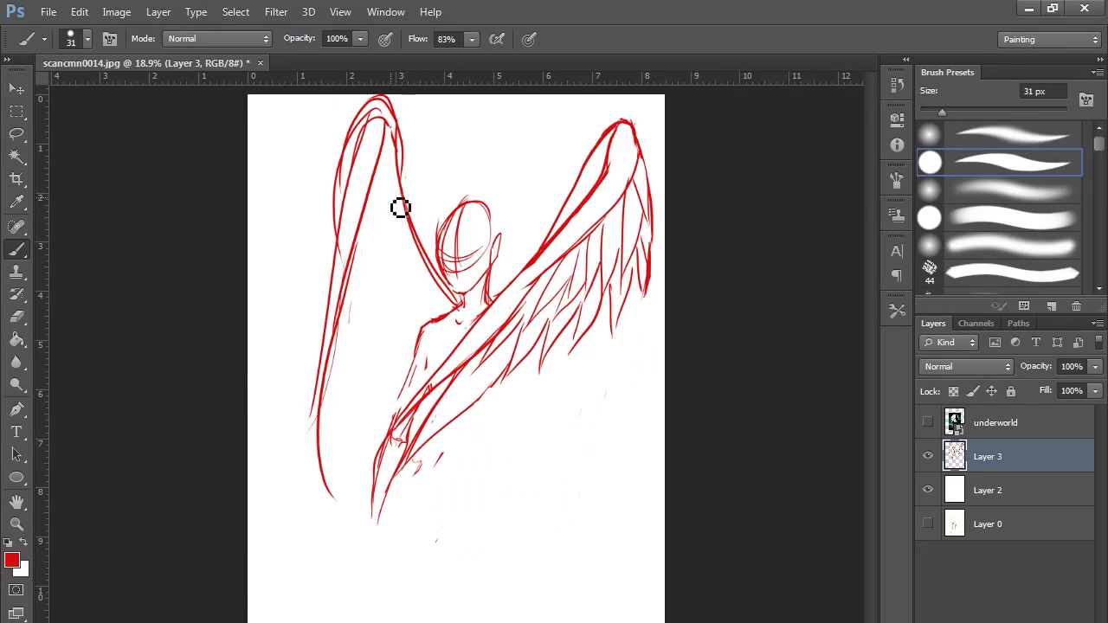
drag(402, 208, 655, 568)
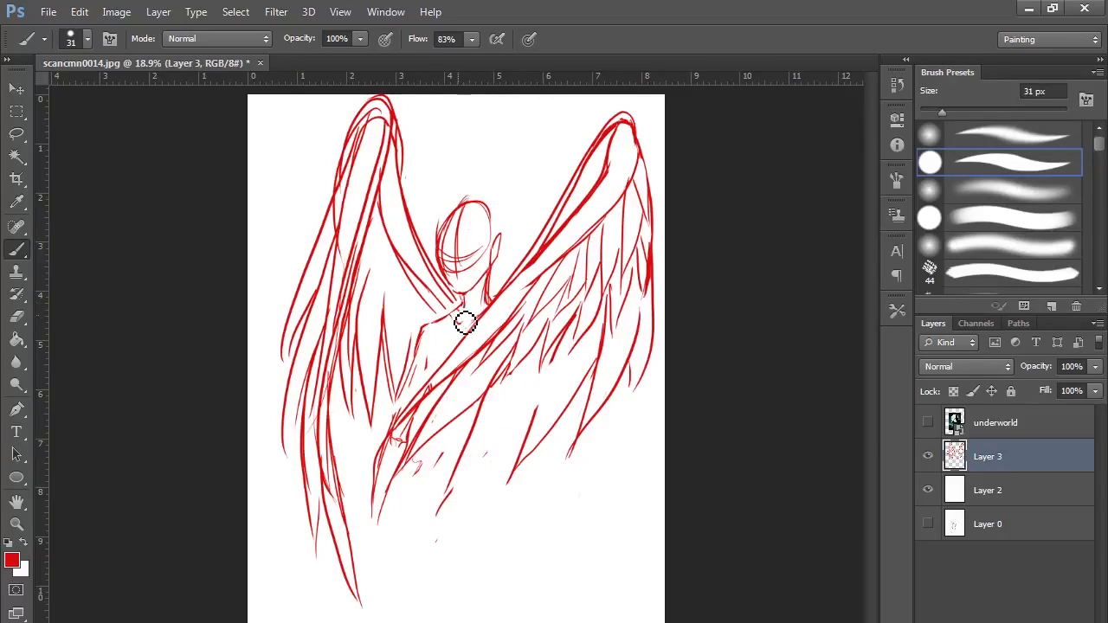
drag(464, 325, 441, 464)
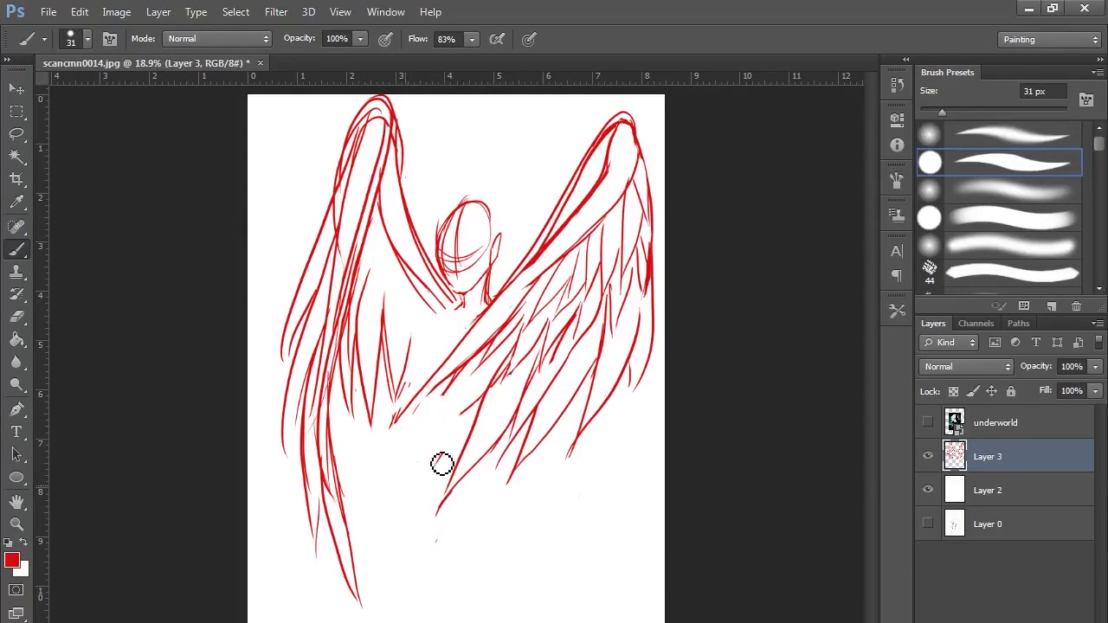
drag(441, 464, 414, 182)
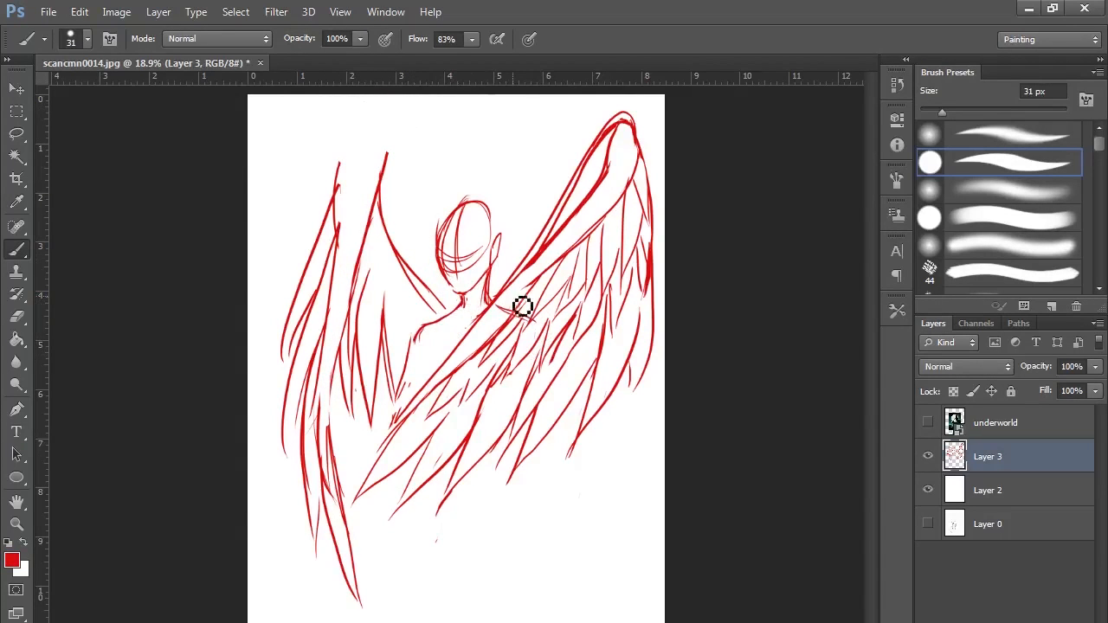
drag(523, 308, 467, 499)
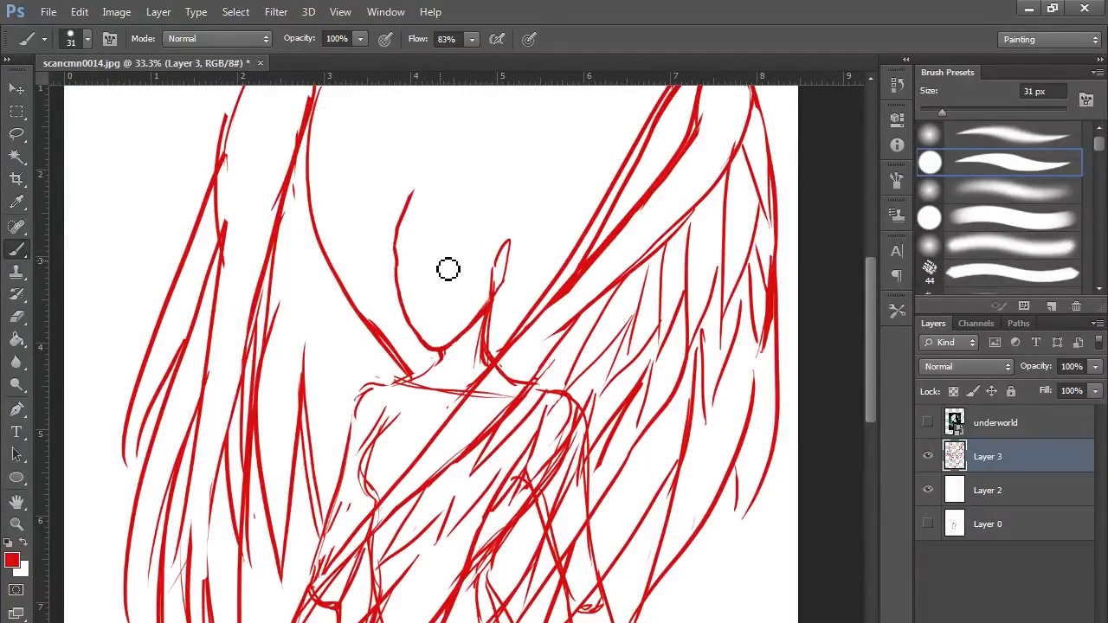
Draw the angel's hair, eyes and mouth and refine the face details.
drag(448, 270, 516, 292)
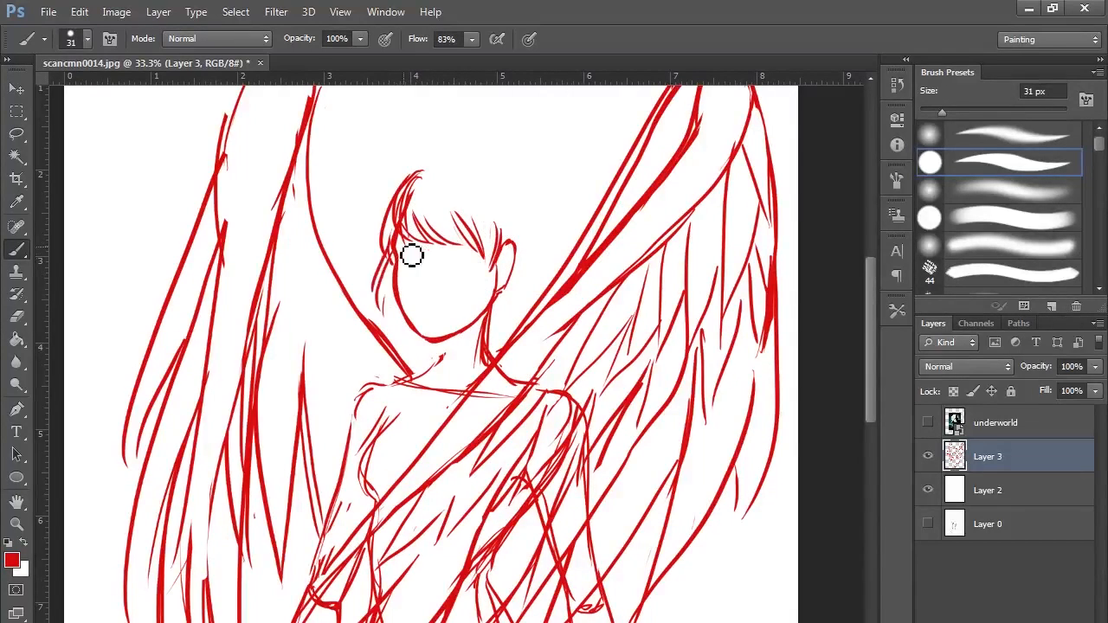
drag(412, 256, 433, 268)
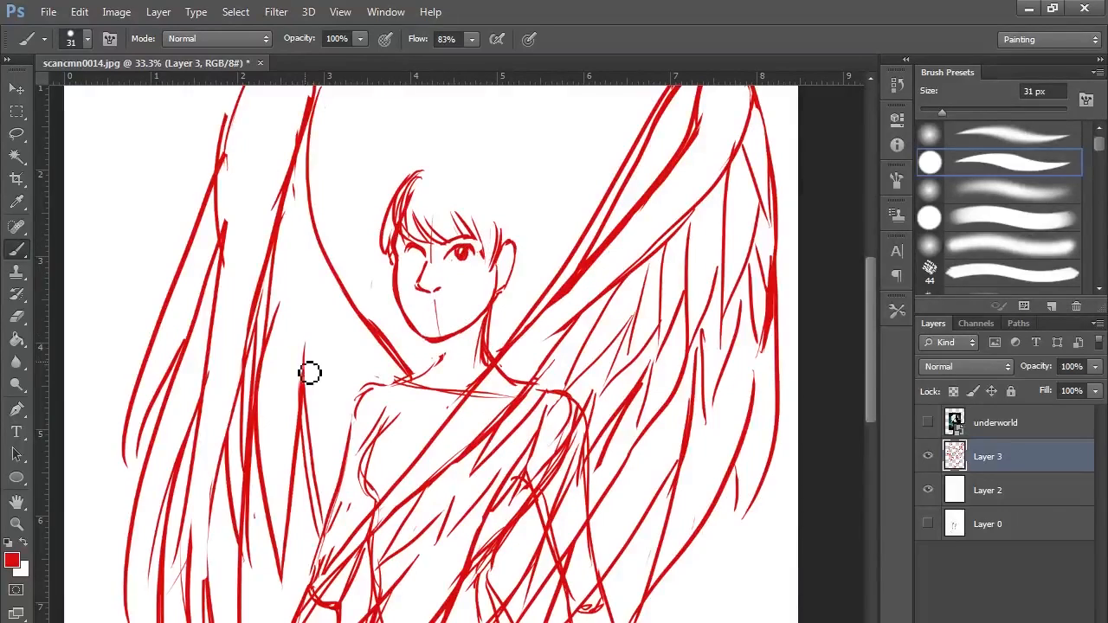
drag(310, 372, 477, 232)
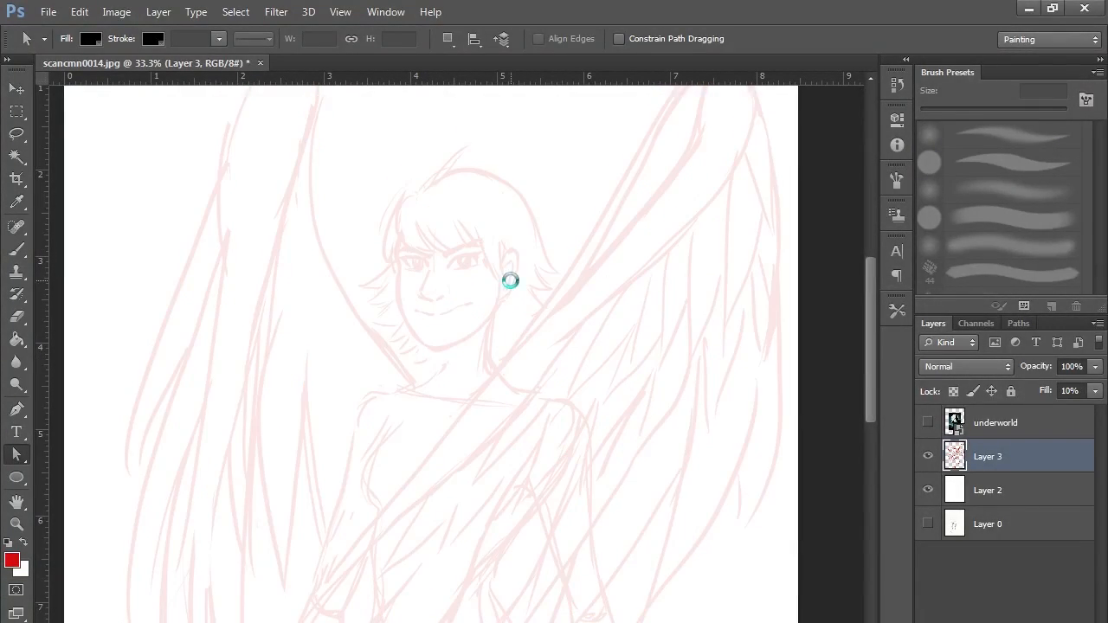
Refine the face lines, add forehead fringe strands and tidy the neck strokes.
click(928, 423)
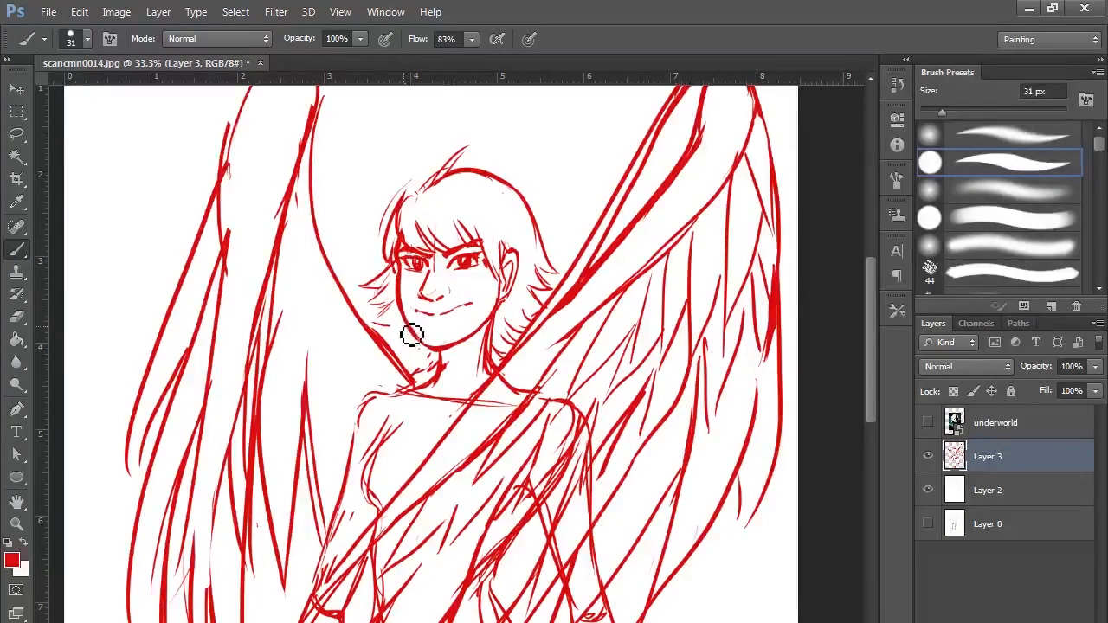
drag(406, 332, 436, 327)
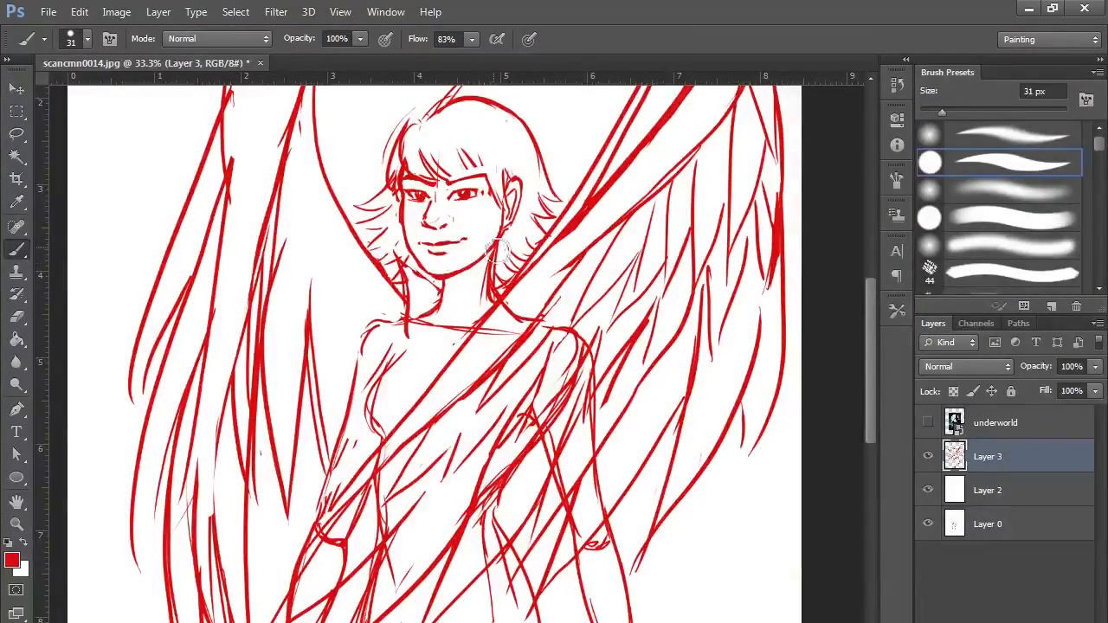
drag(493, 259, 418, 362)
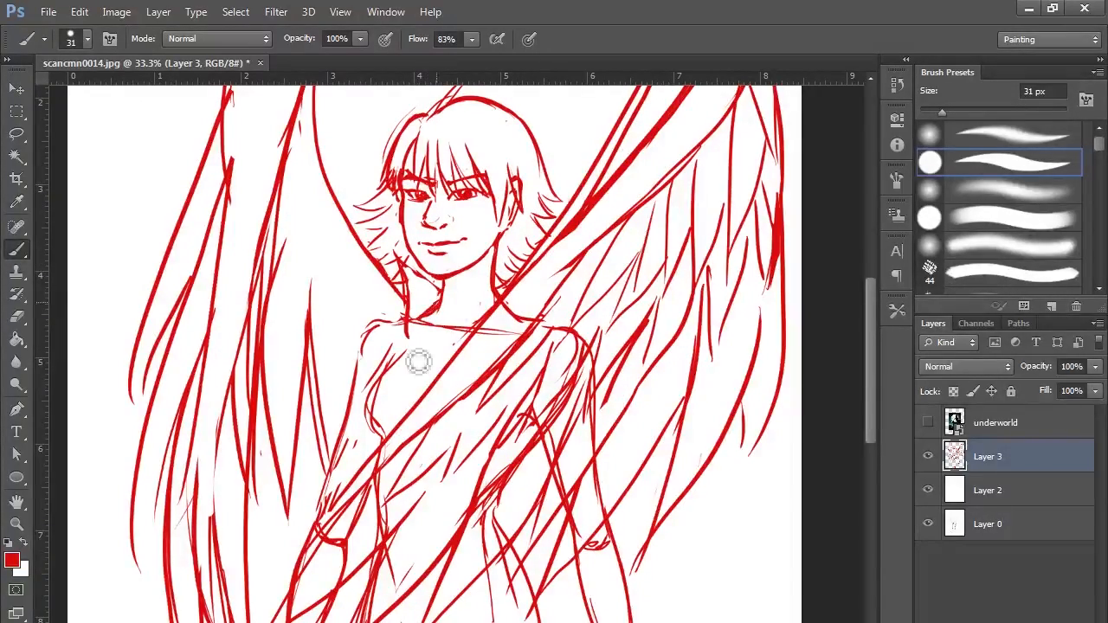
drag(419, 361, 436, 421)
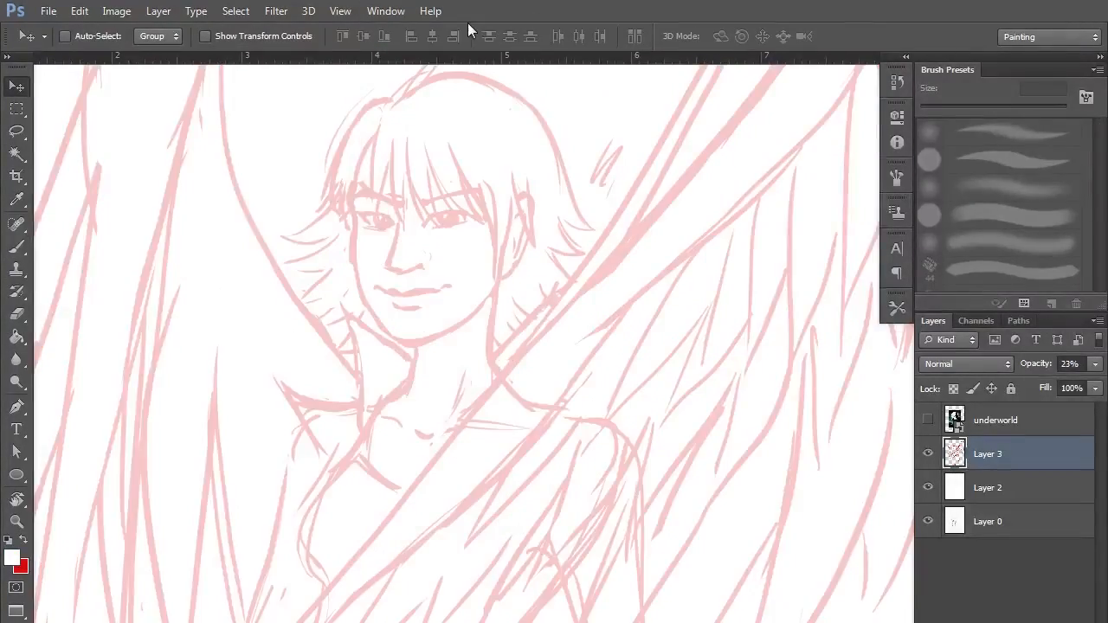
Restore Layer 3 to 100% opacity and prepare a new layer for the redrawn face.
click(384, 10)
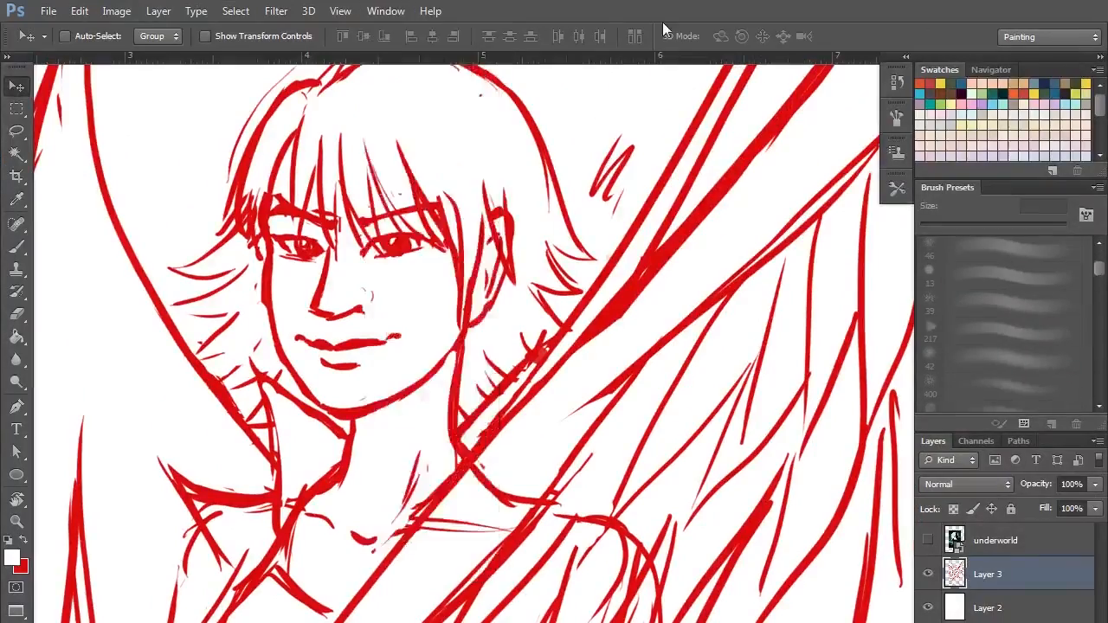
click(339, 10)
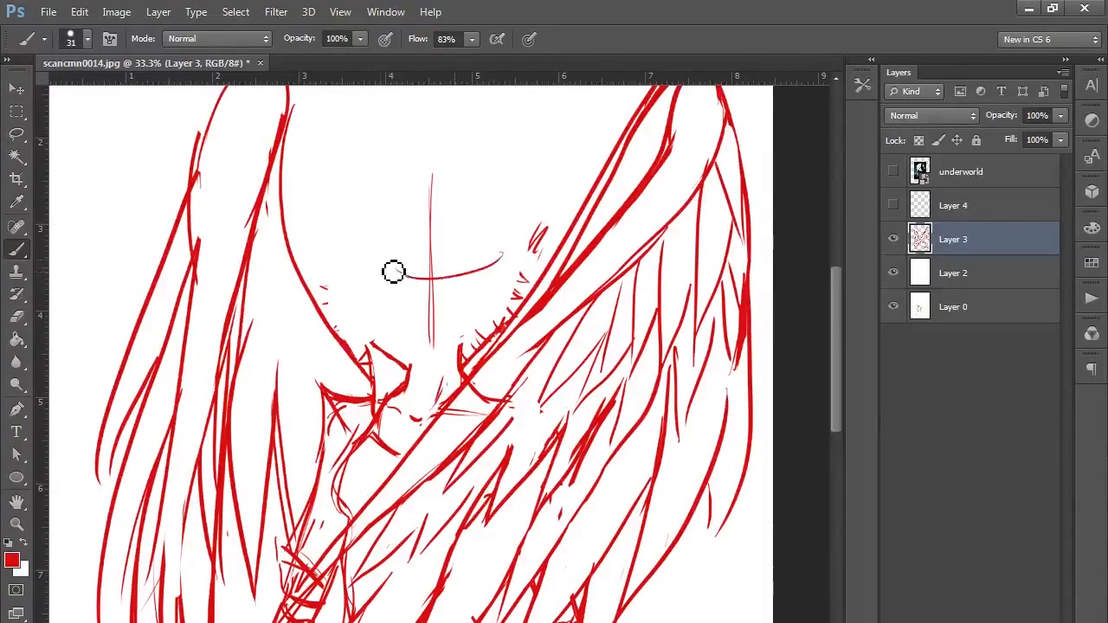
Draw the redesigned eyes, nose and mouth, then sketch the legs and sword hand in red.
drag(394, 274, 511, 277)
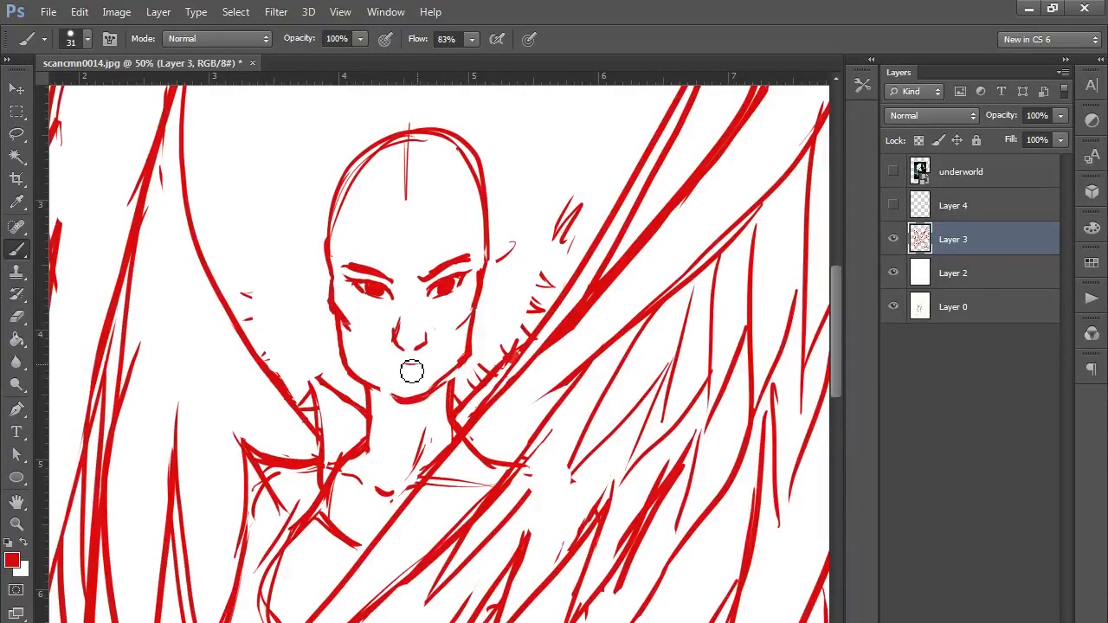
drag(407, 372, 441, 471)
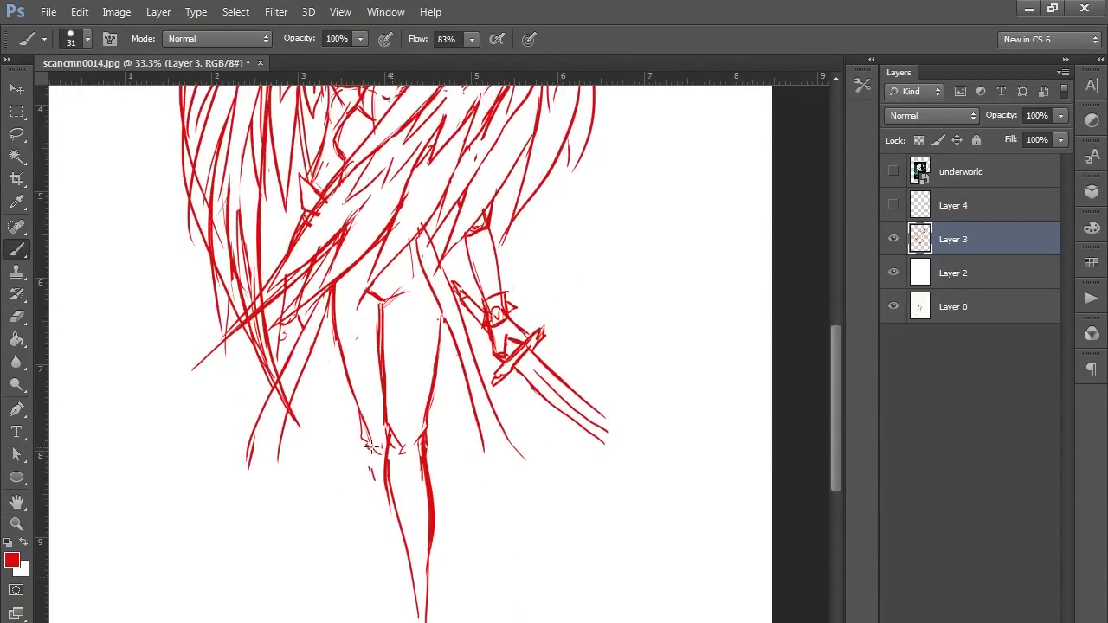
Scroll down the canvas to reach the legs and feet area of the sketch.
scroll(down, 3)
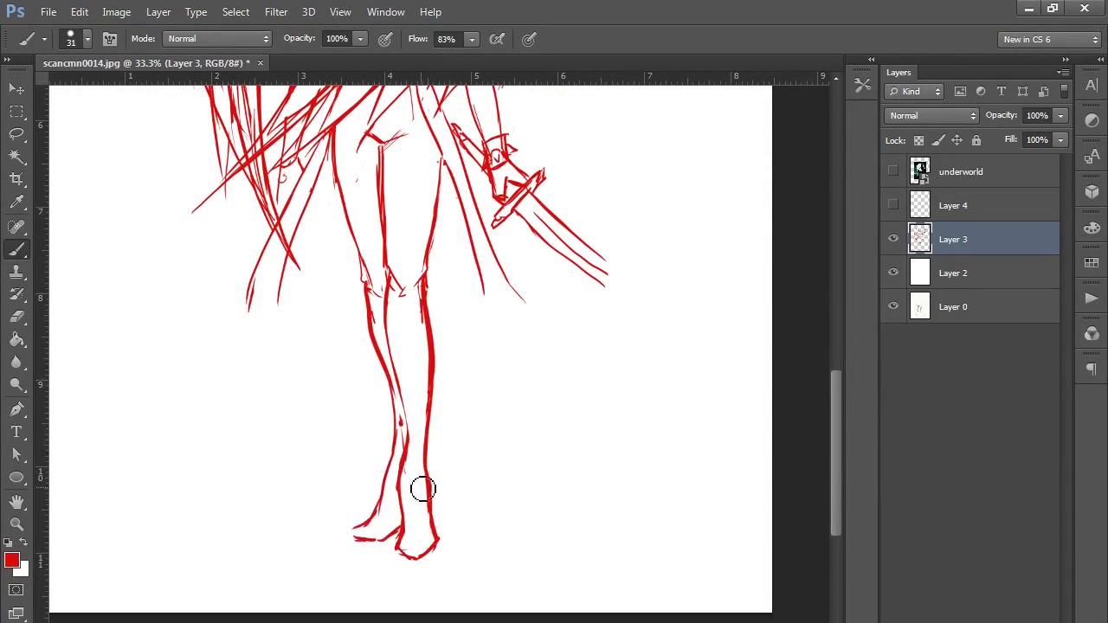
scroll(down, 3)
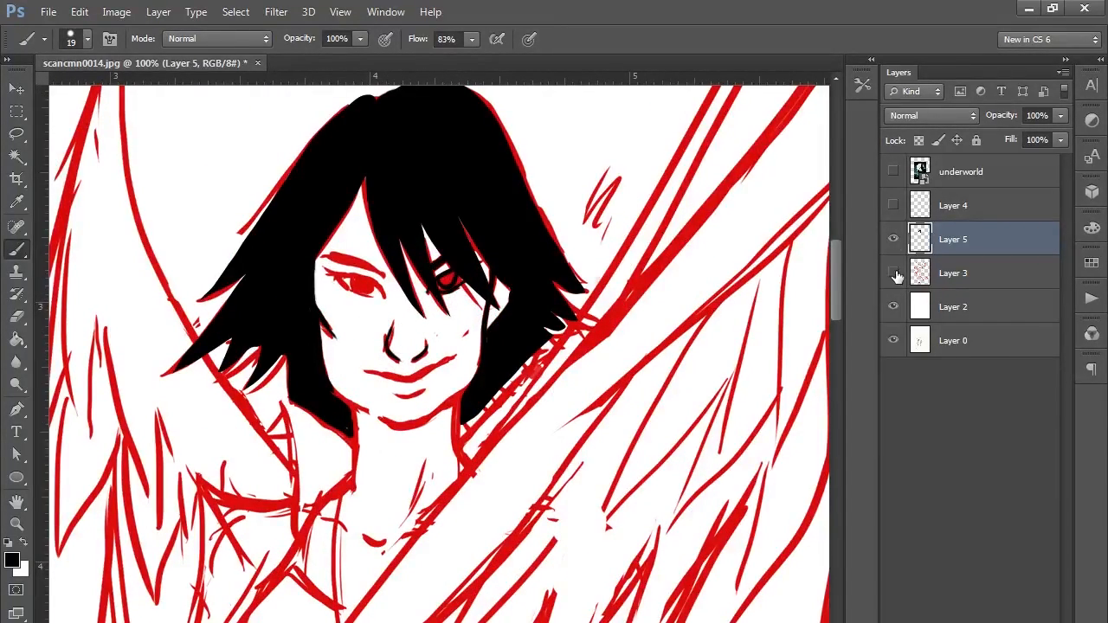
Ink the spiky coat collar in black on Layer 5 and move toward the wings.
click(893, 274)
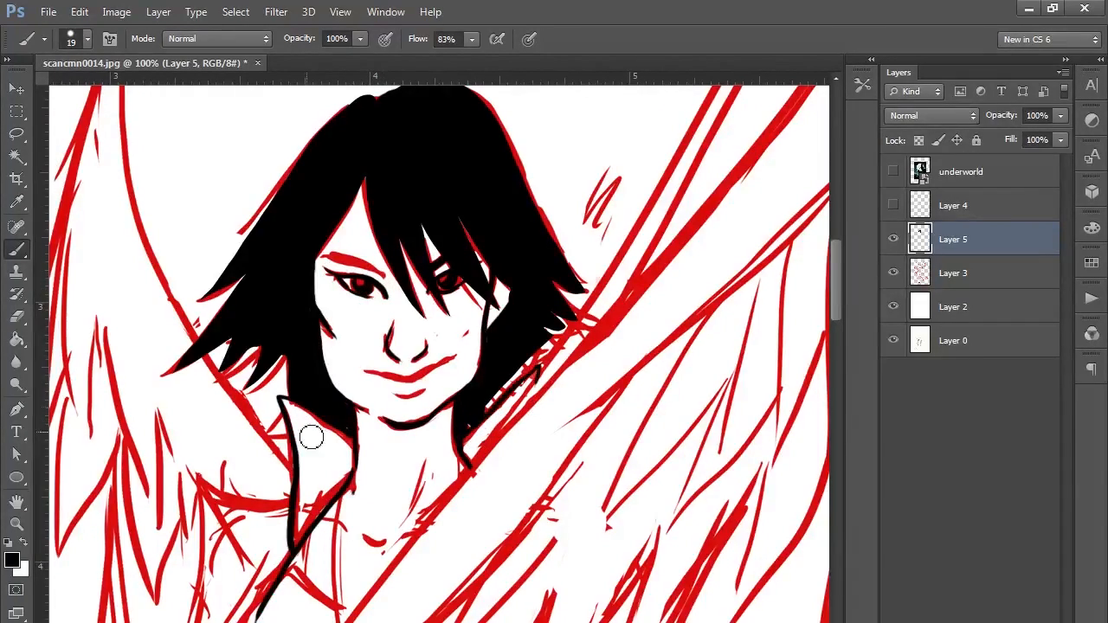
scroll(down, 3)
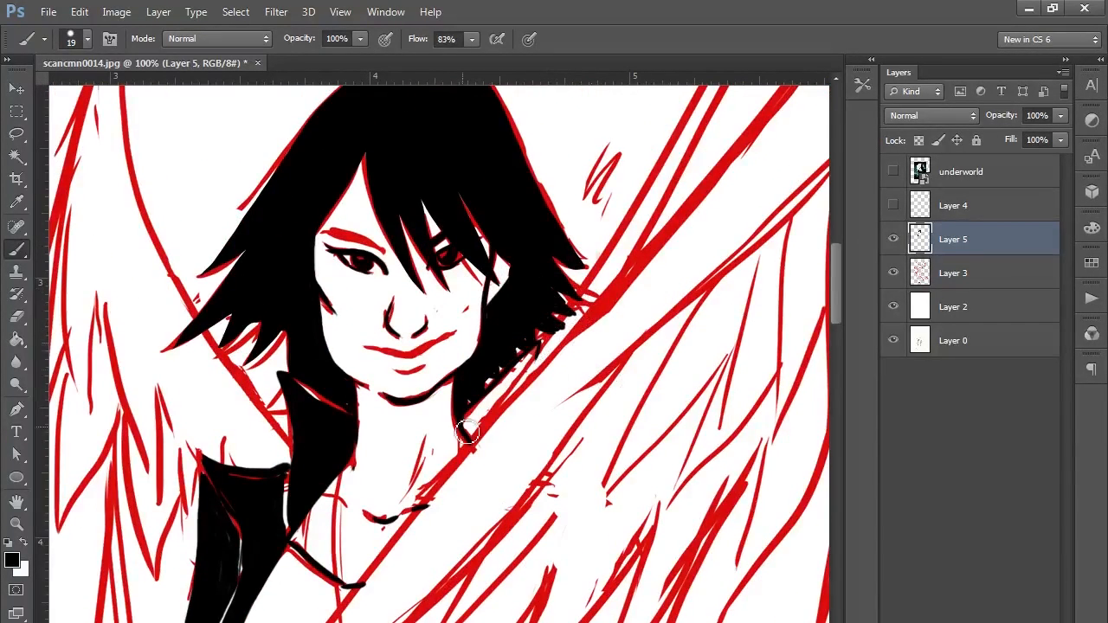
drag(468, 433, 311, 380)
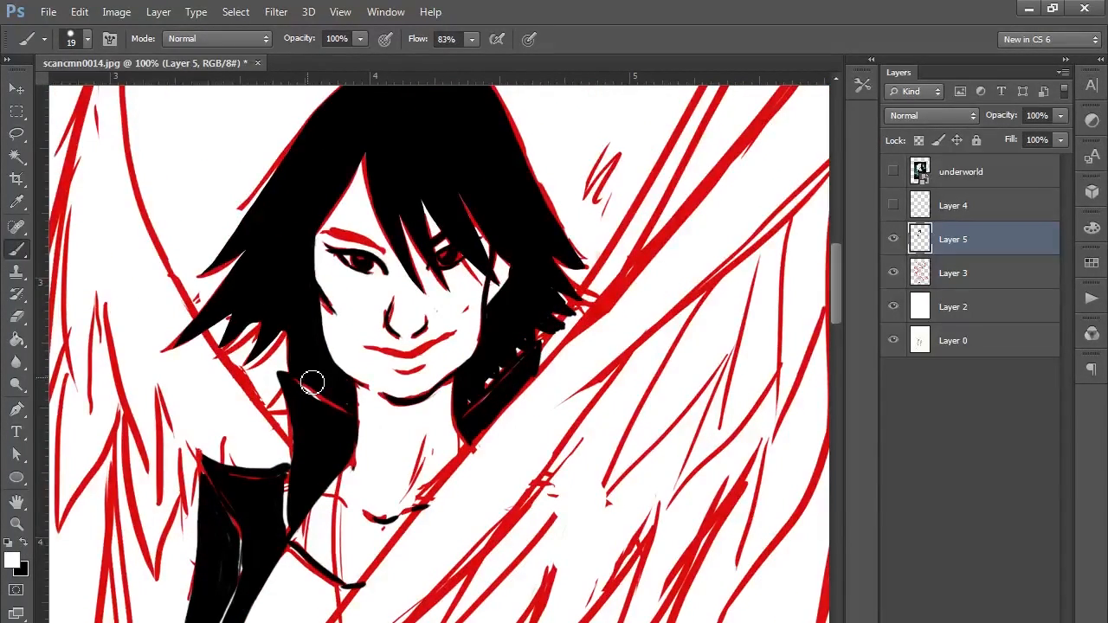
click(893, 274)
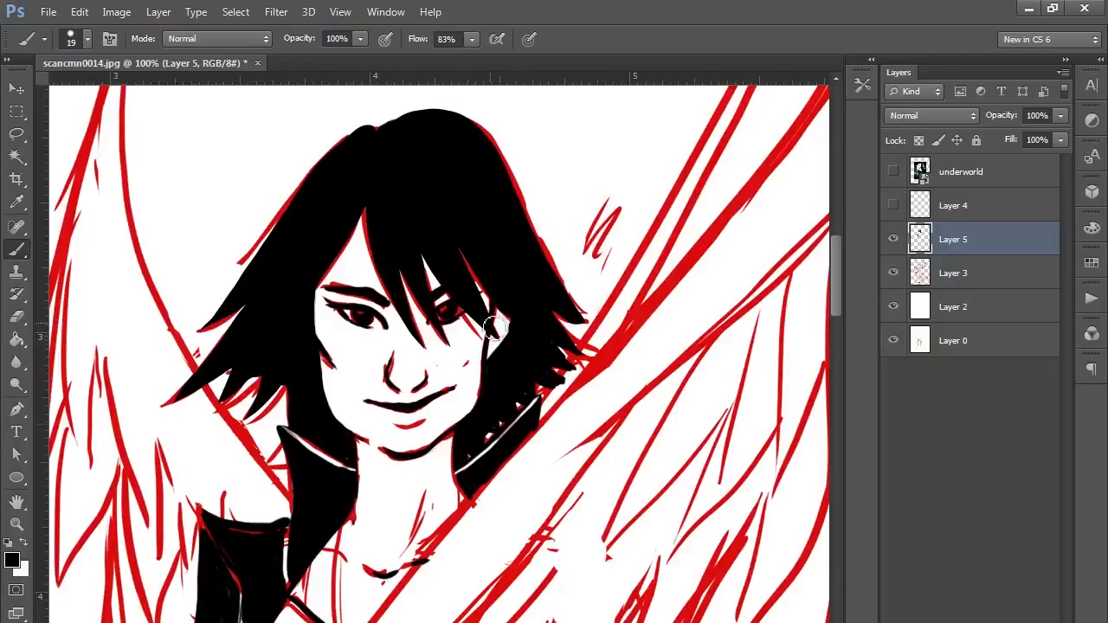
scroll(down, 3)
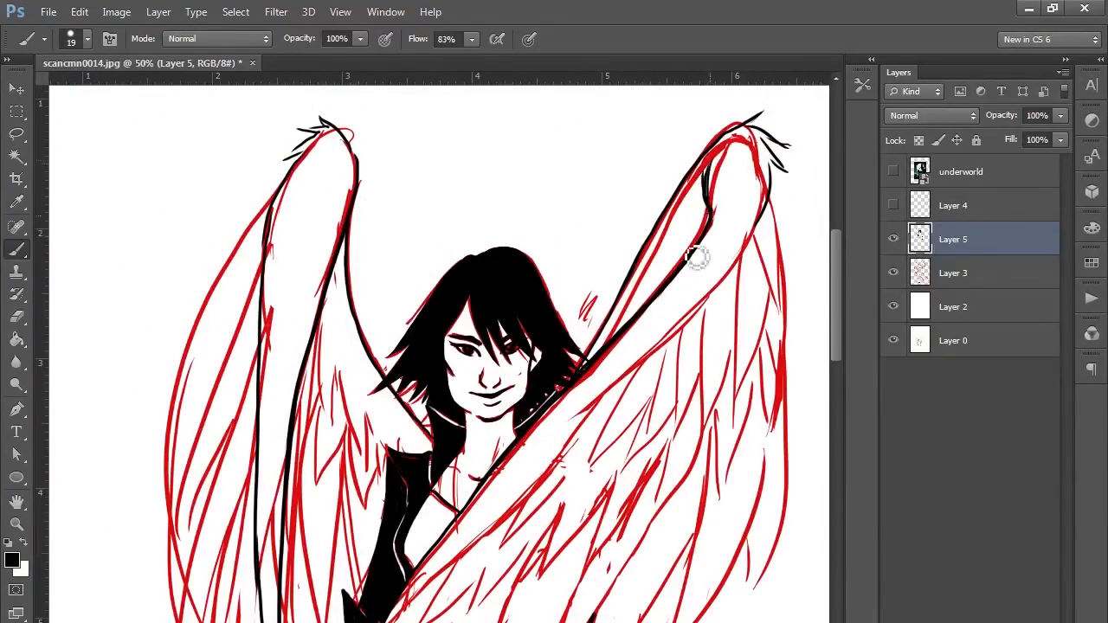
Scroll down the canvas past the inked wings to the coat area below.
scroll(down, 3)
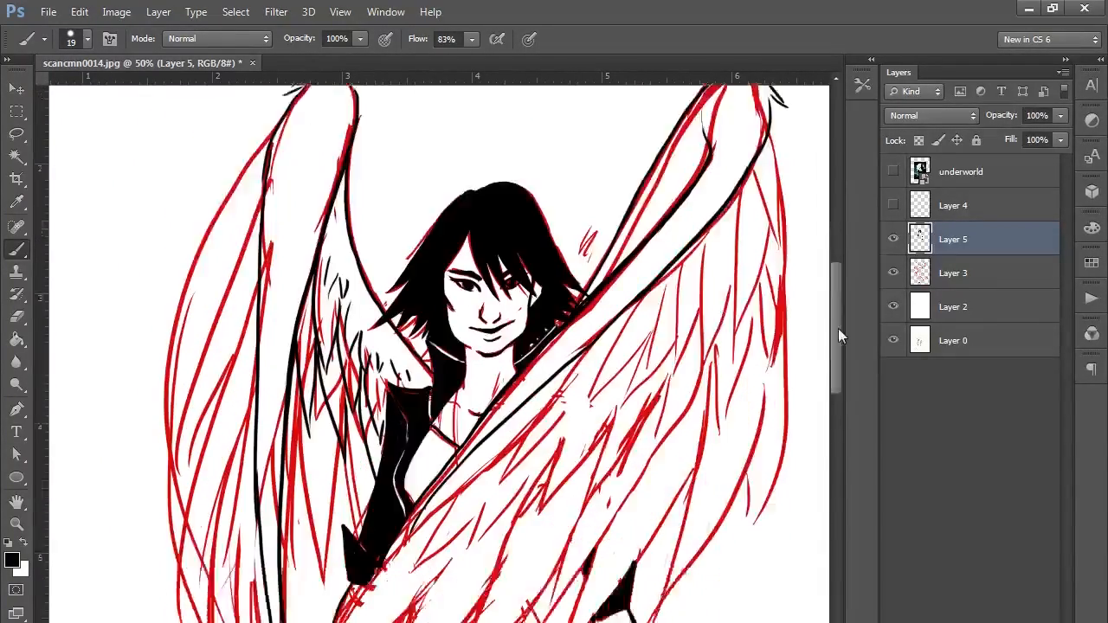
scroll(down, 3)
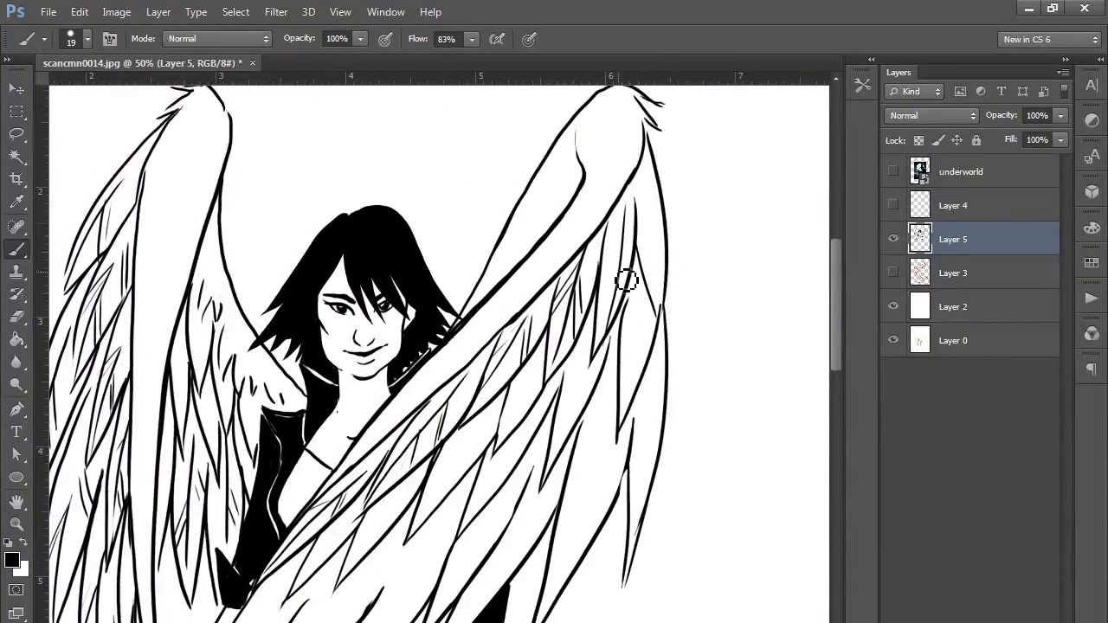
scroll(down, 3)
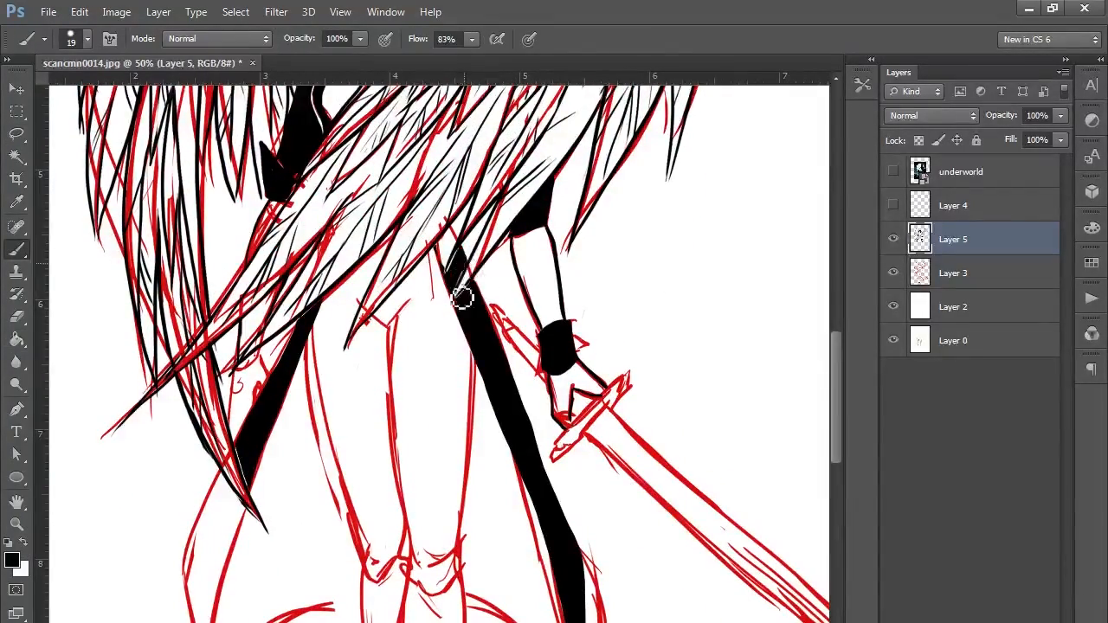
Ink the coat tails, legs and heels solid black and hide the red sketch layer.
scroll(down, 3)
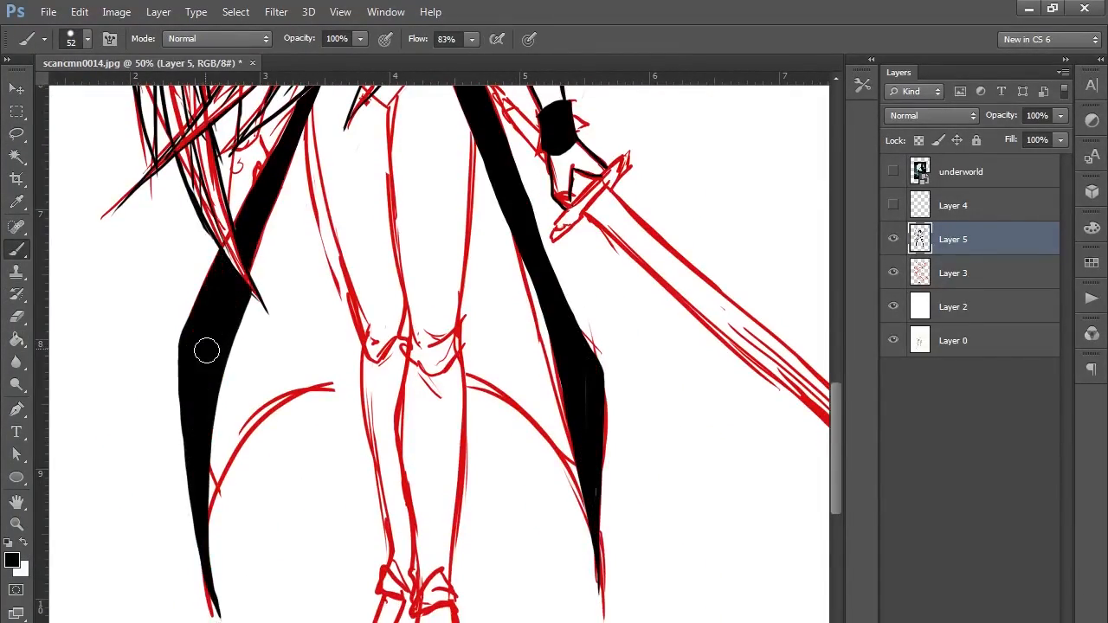
scroll(down, 3)
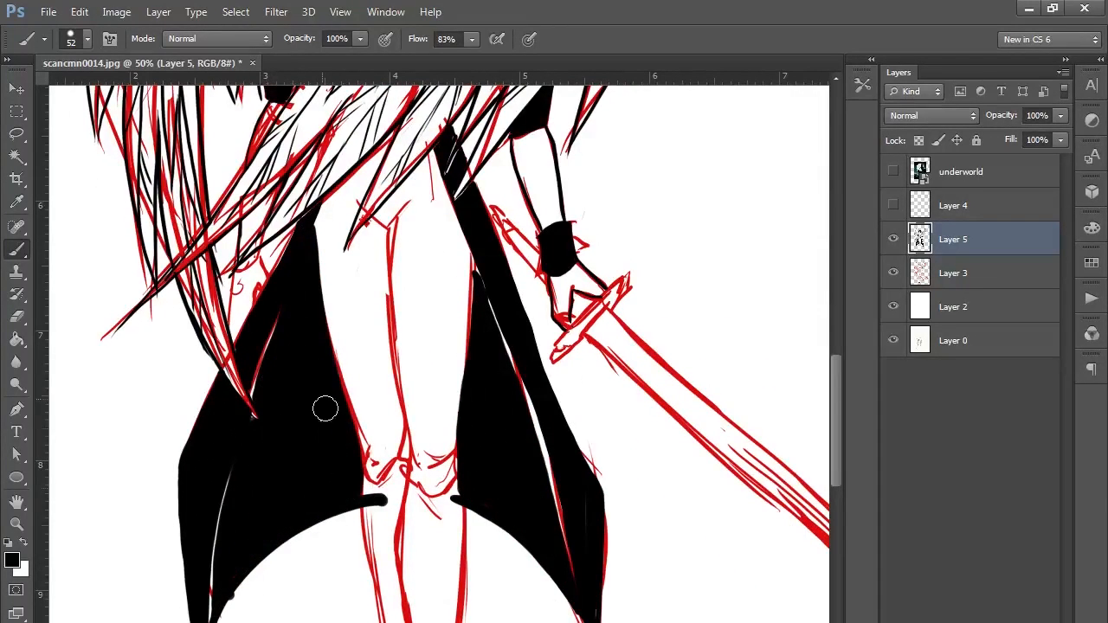
scroll(down, 3)
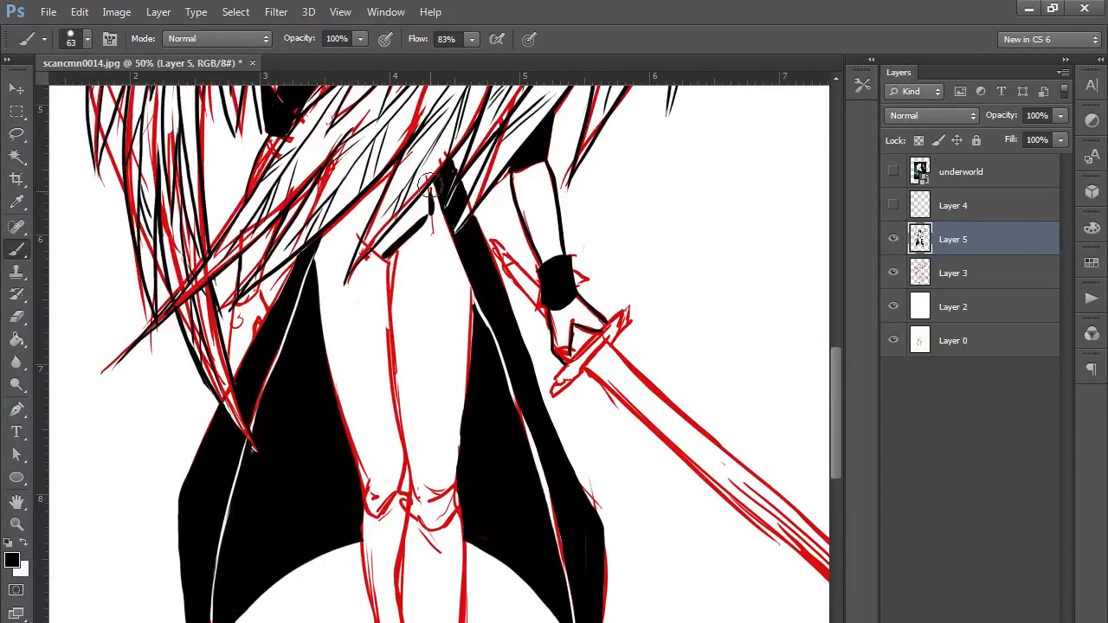
click(520, 38)
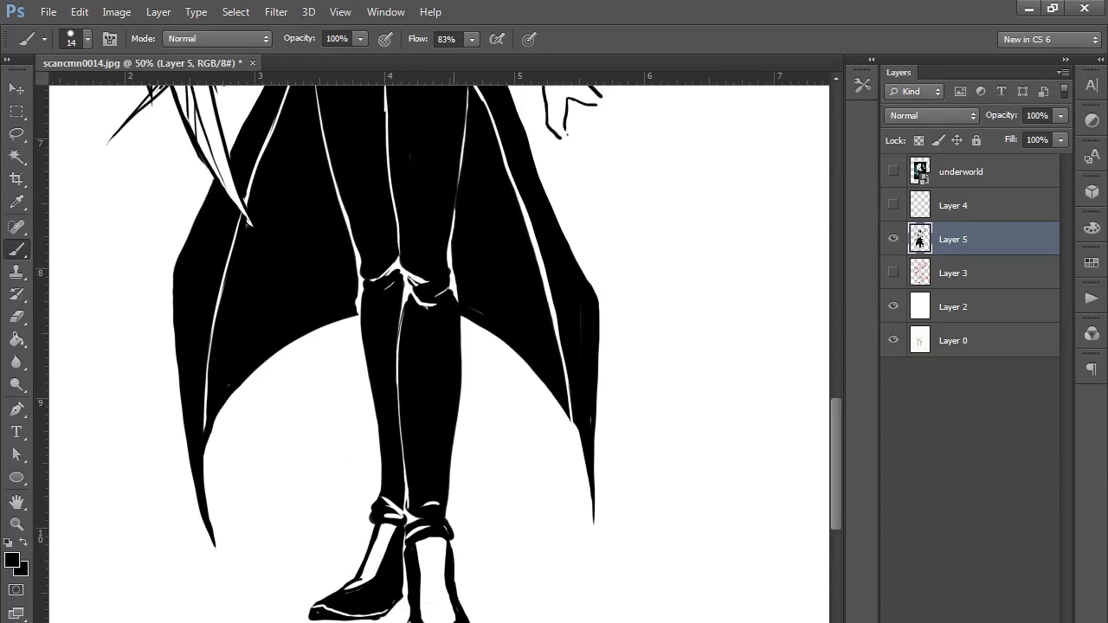
scroll(down, 3)
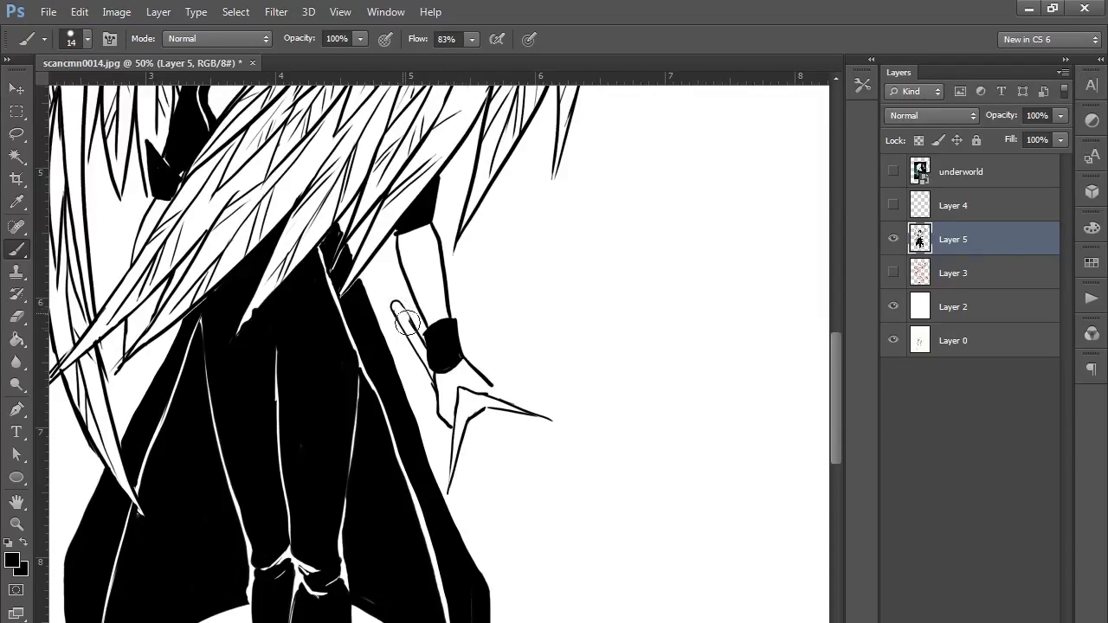
Ink the long sword blade with blood dripping from its tip, then reach for the File menu.
scroll(down, 3)
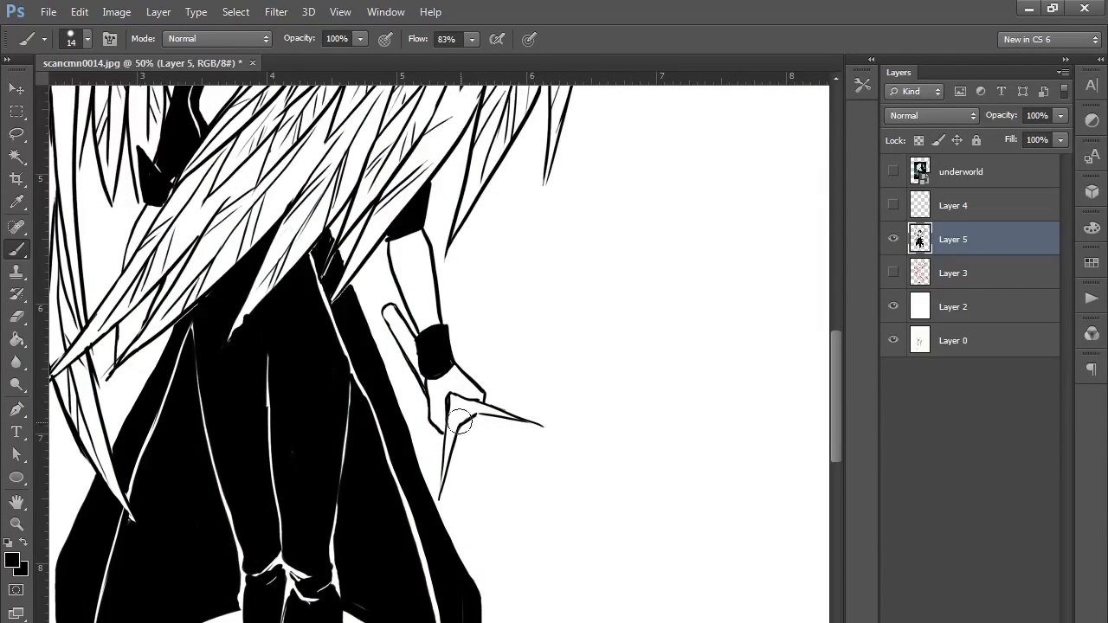
scroll(down, 3)
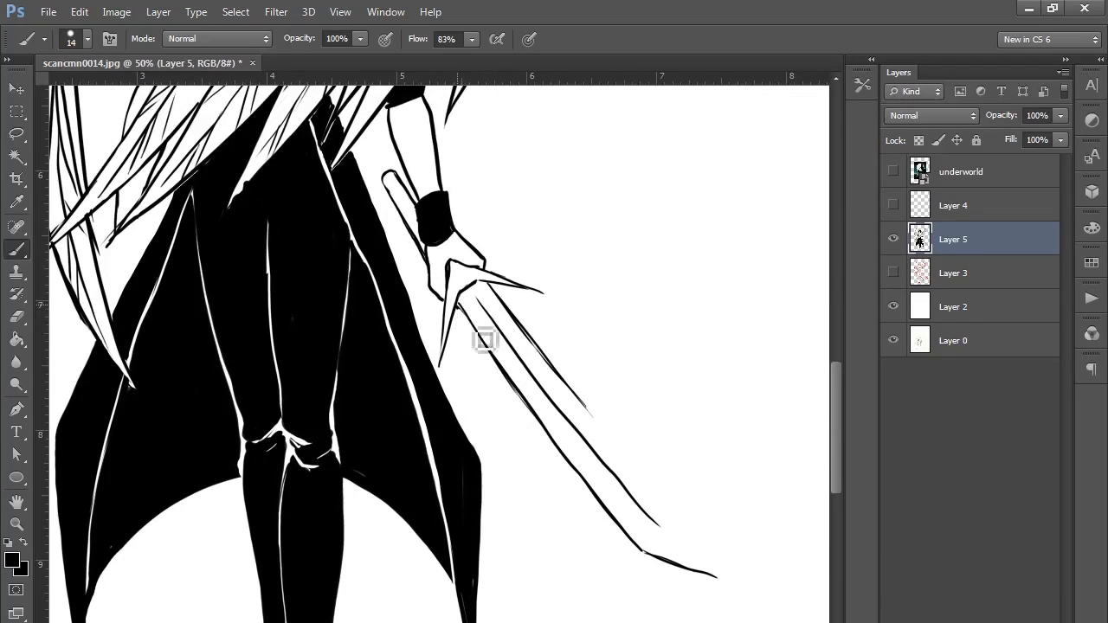
drag(484, 339, 549, 379)
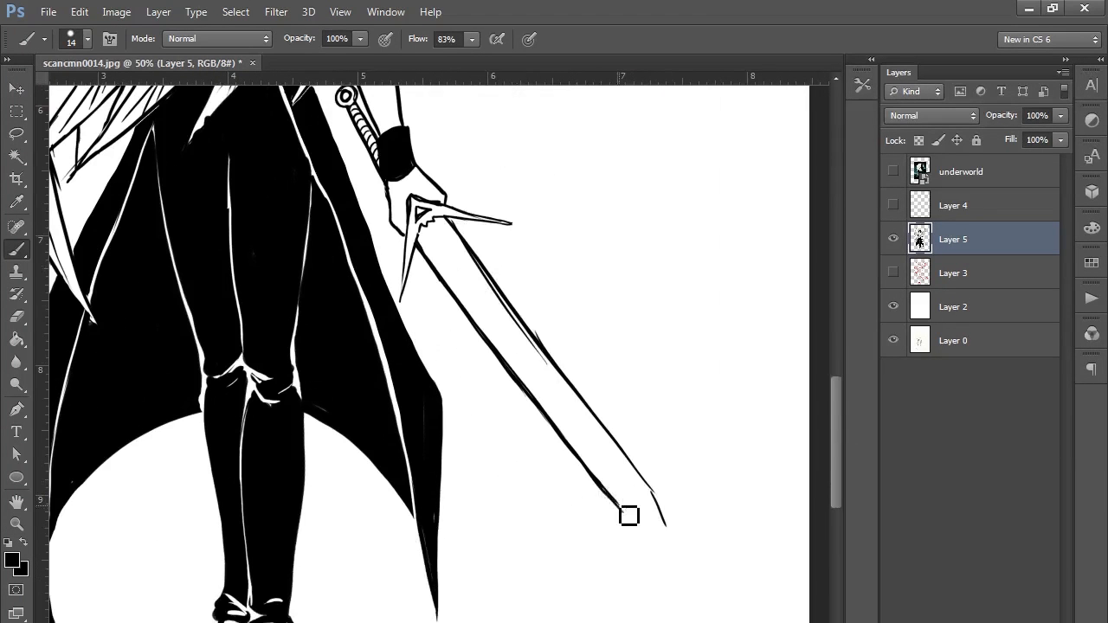
drag(630, 516, 675, 585)
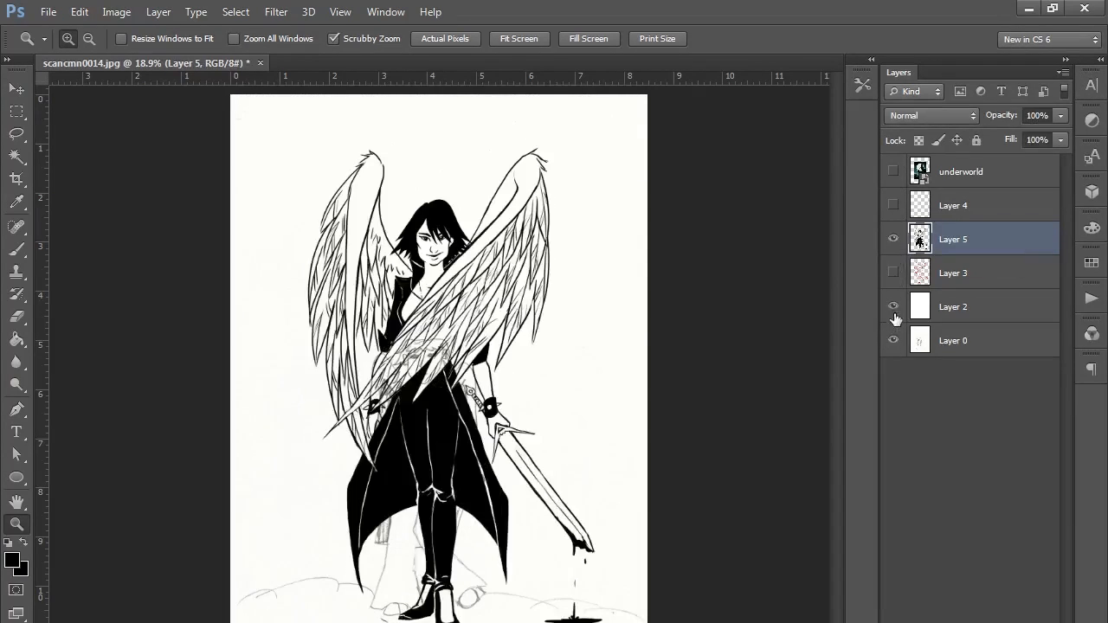
click(49, 11)
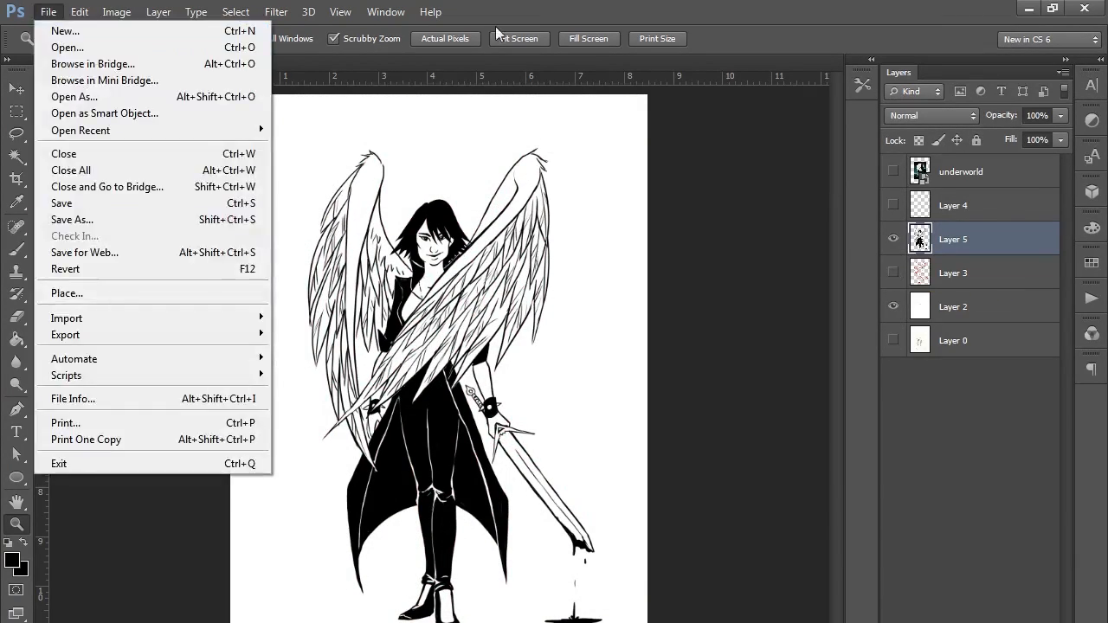